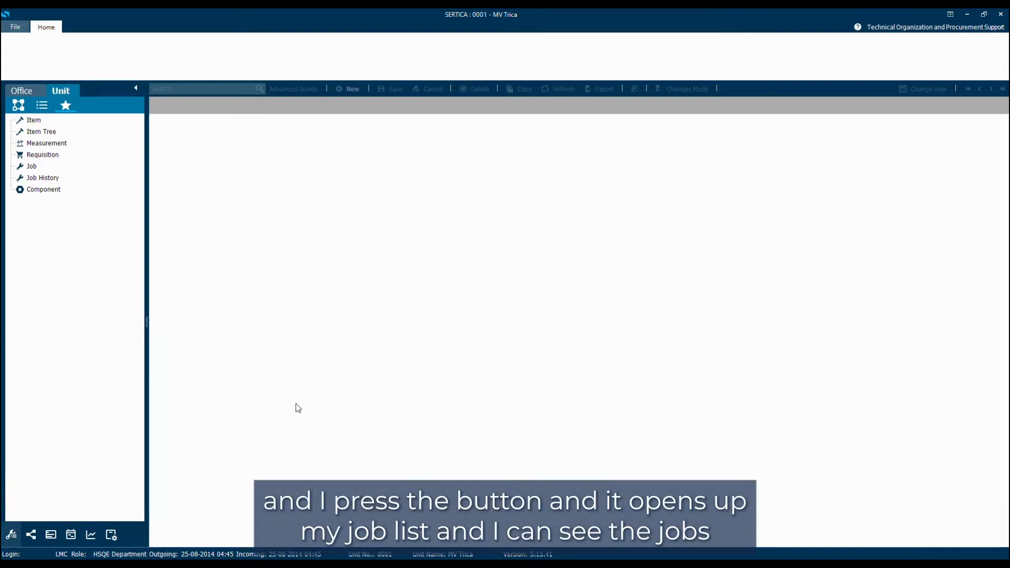
- Bring up the planned job list and show the Main engine 3 Overhaul job's details
click(31, 166)
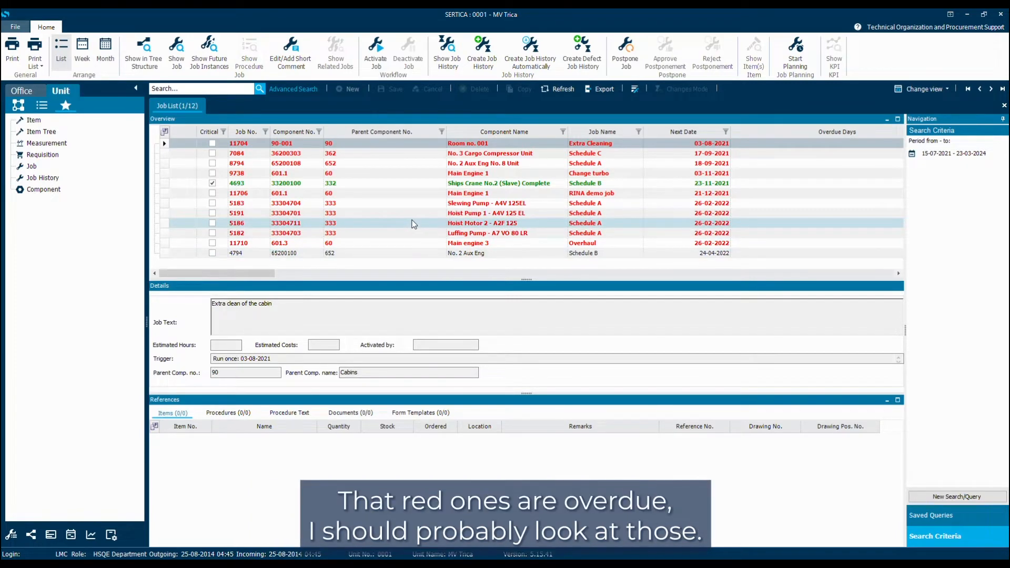
click(468, 193)
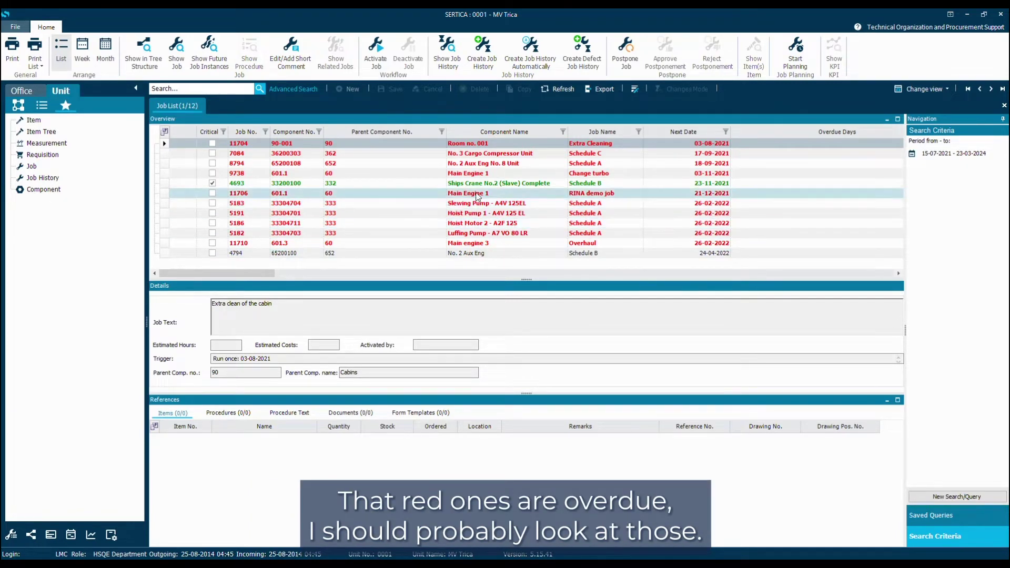
click(468, 243)
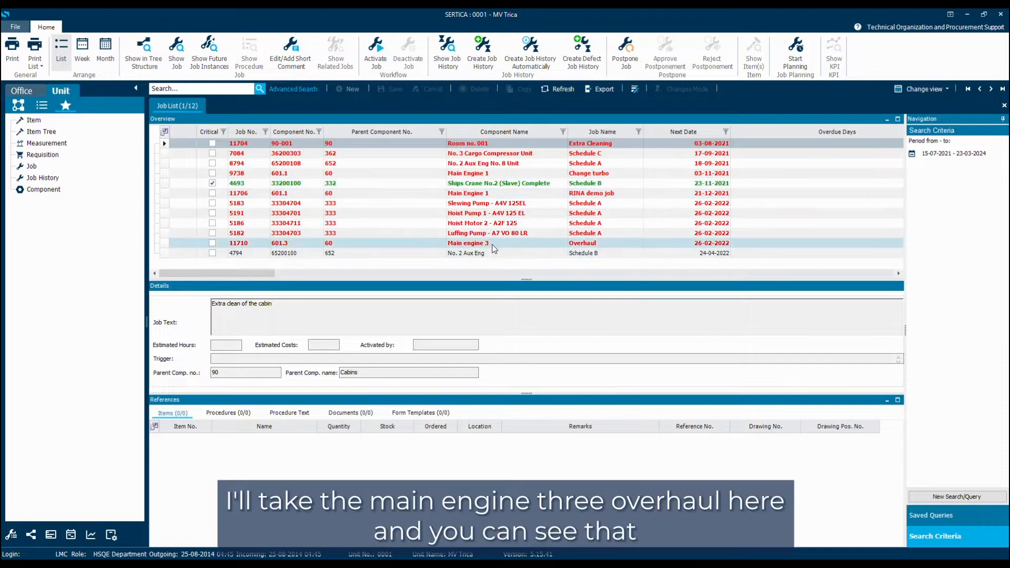
click(468, 243)
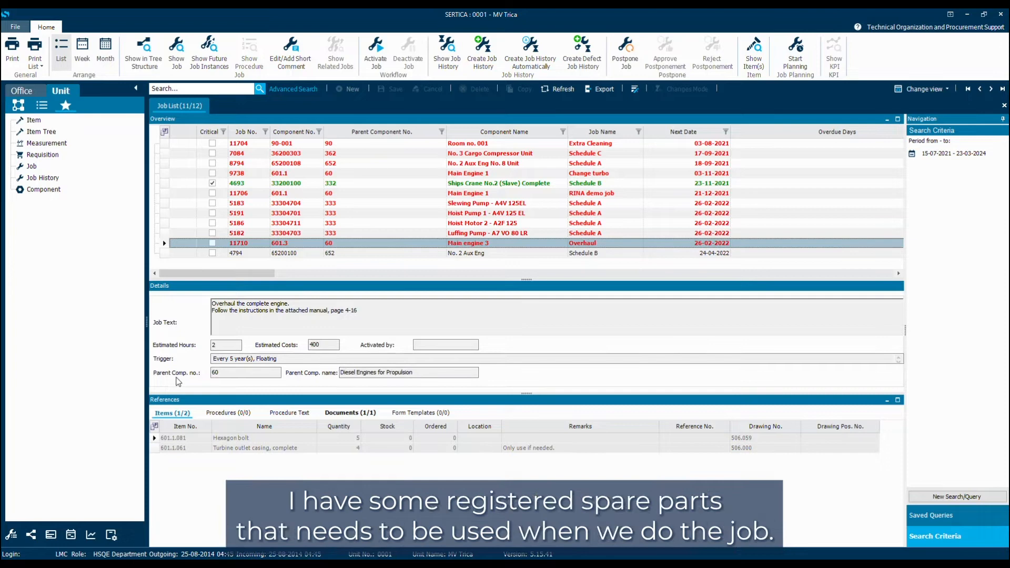
mouse_move(221, 451)
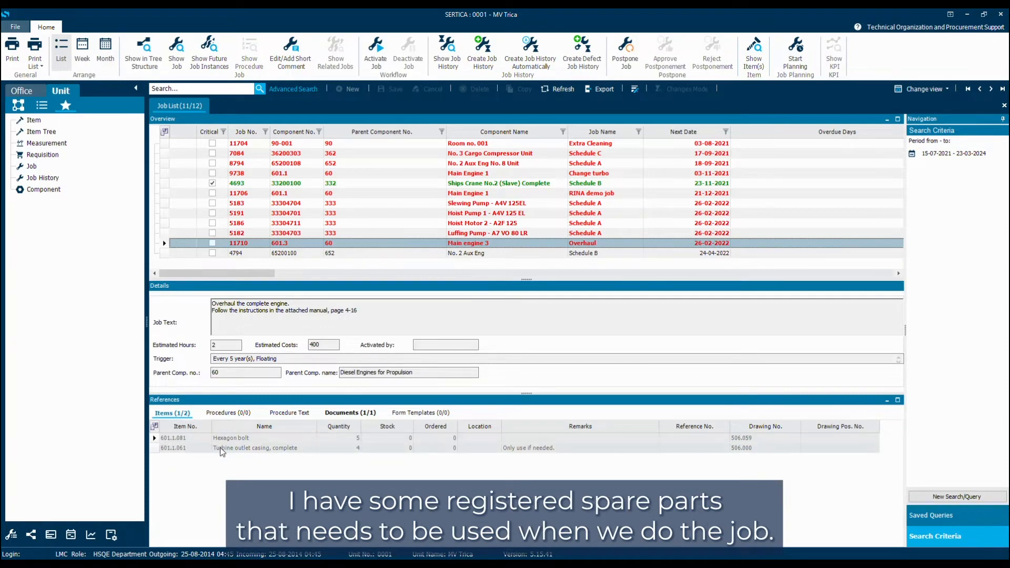
mouse_move(290, 458)
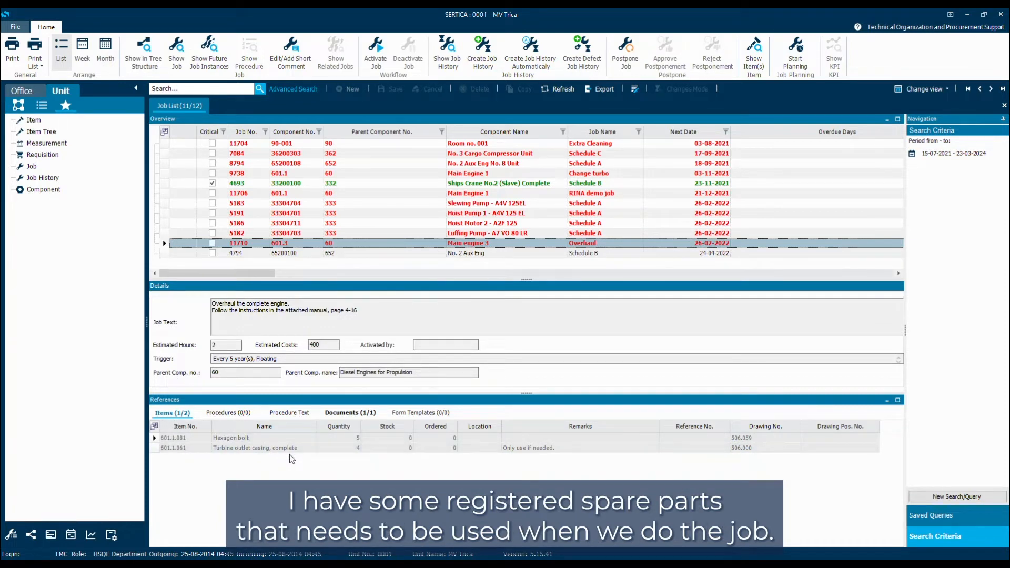
- Check the job's attached manual under Documents, then return to its spare parts list
click(350, 413)
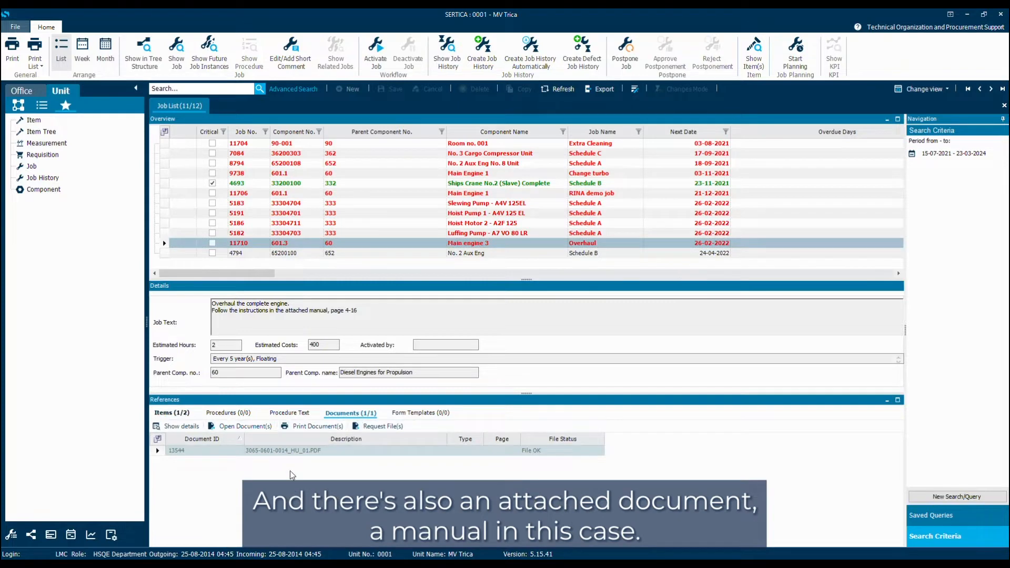
click(172, 412)
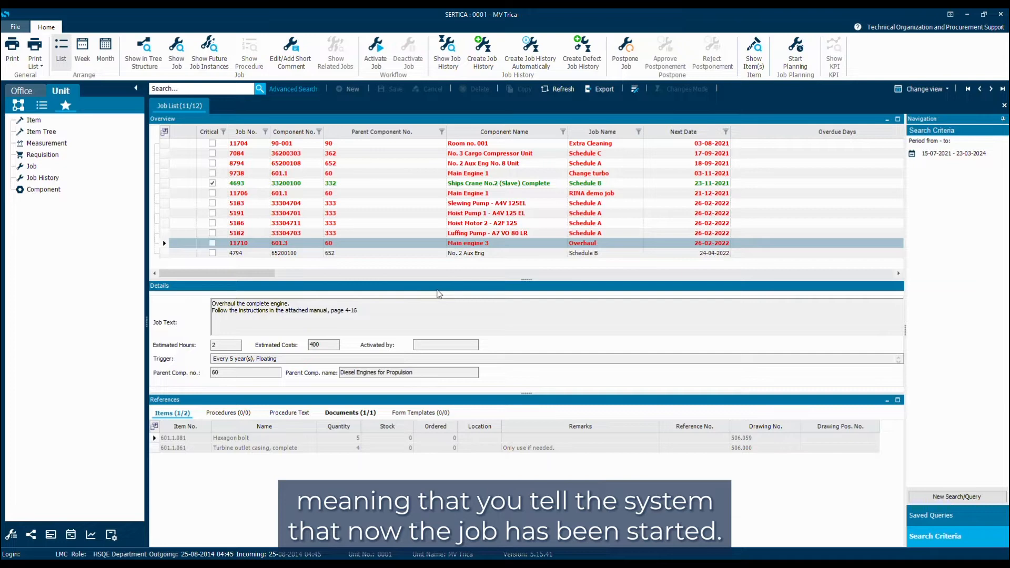
mouse_move(517, 146)
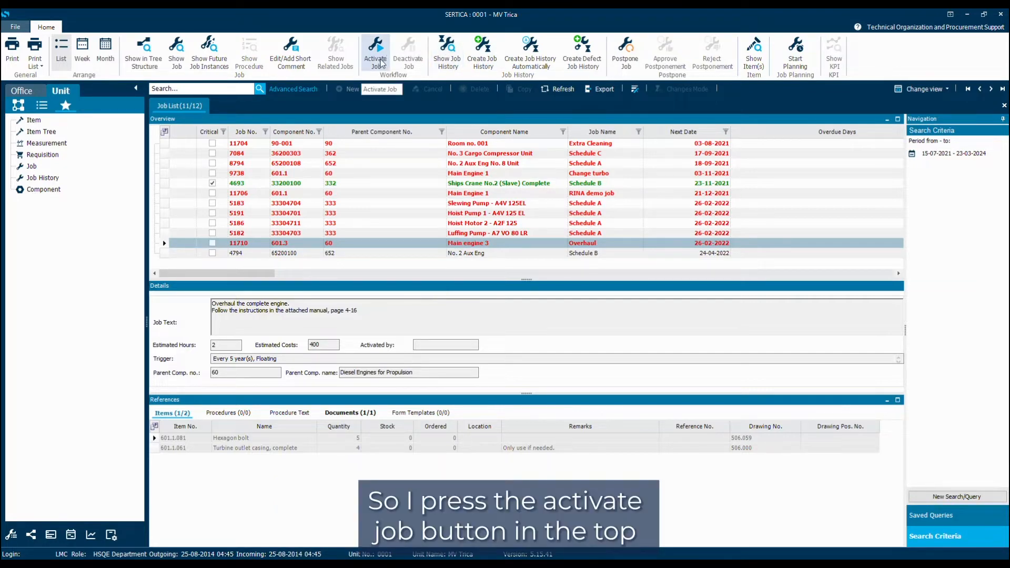
- Activate the overhaul job and answer Yes to printing its job card
click(375, 51)
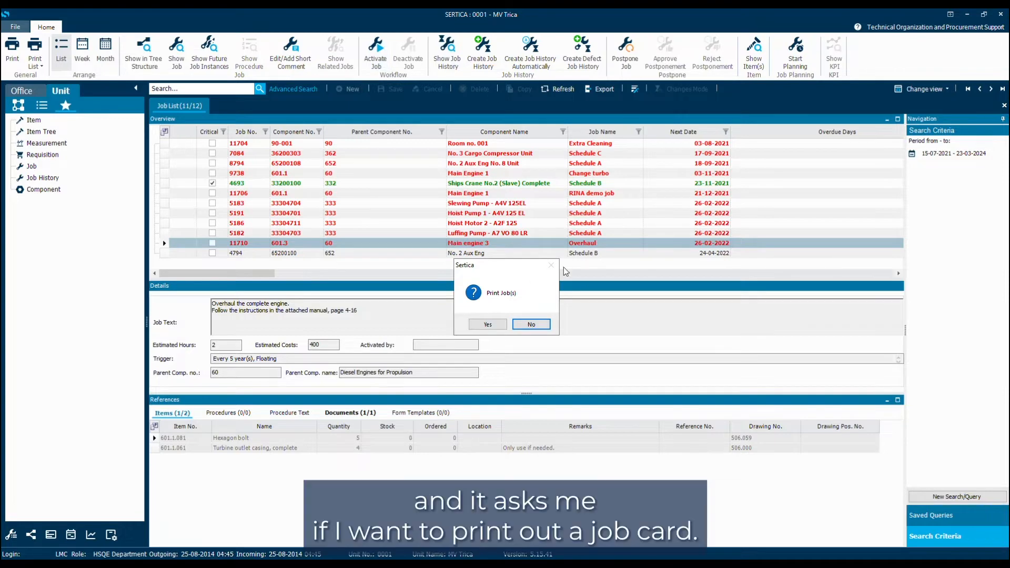
mouse_move(519, 273)
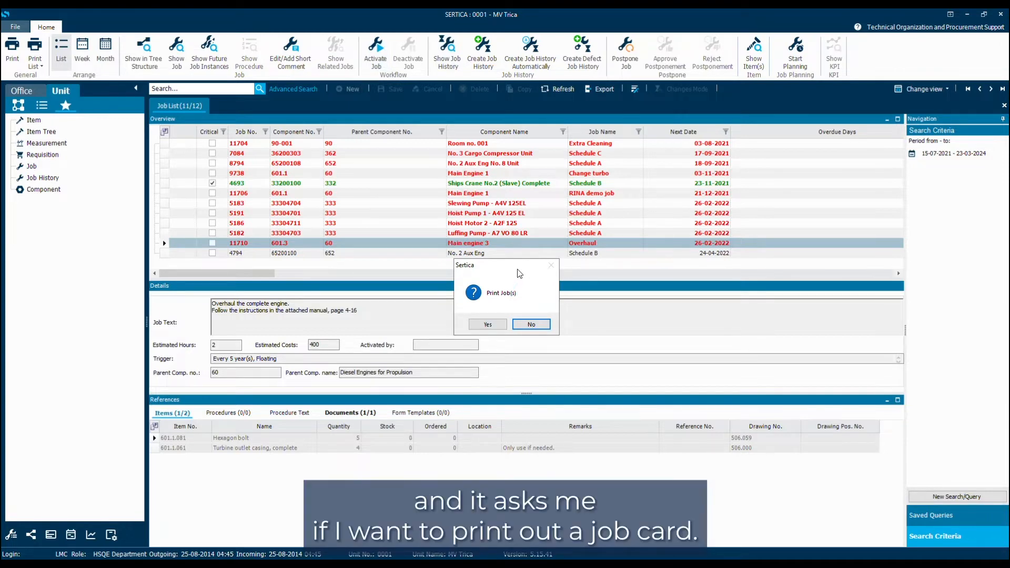
mouse_move(487, 324)
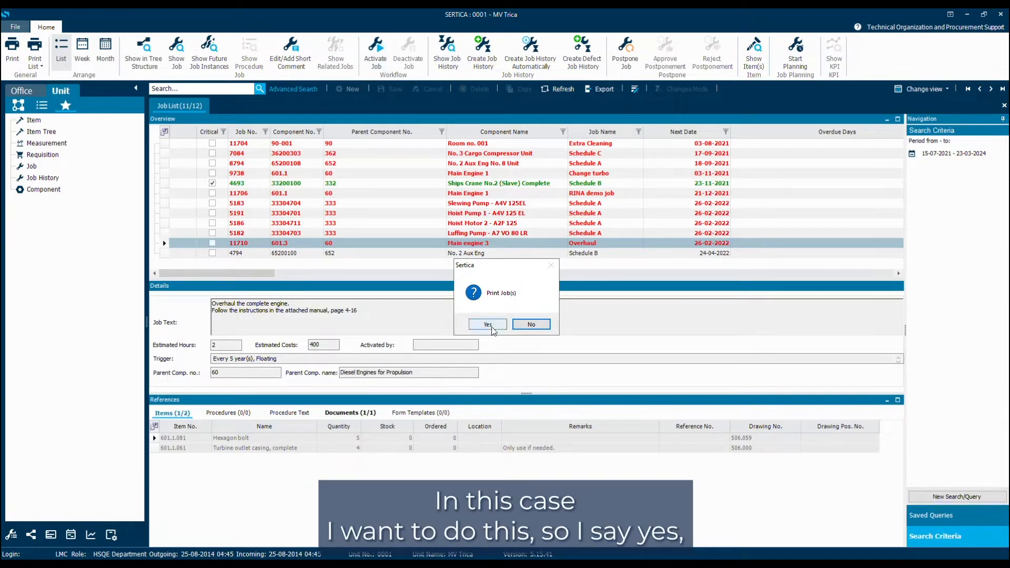
click(487, 324)
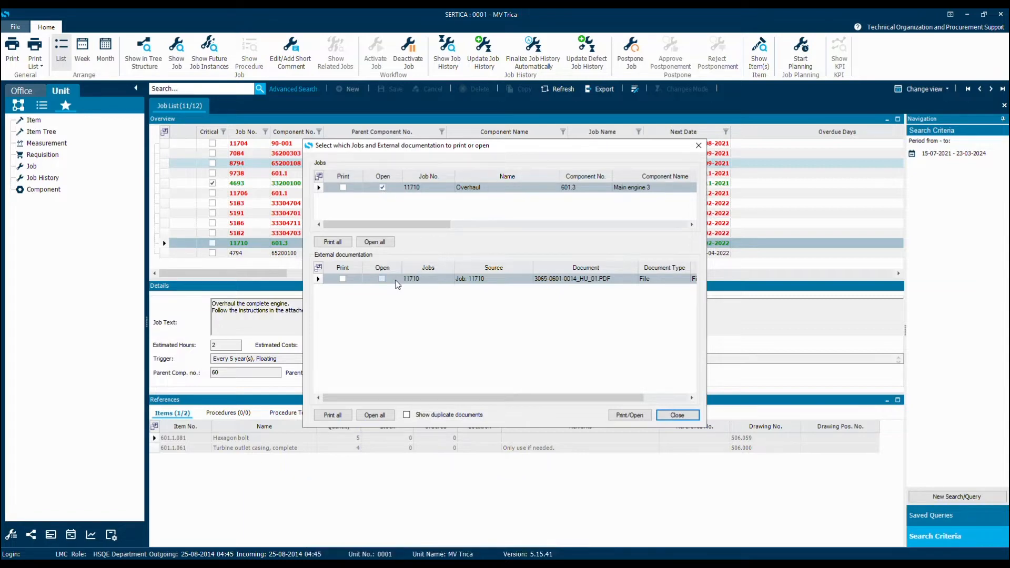
mouse_move(395, 286)
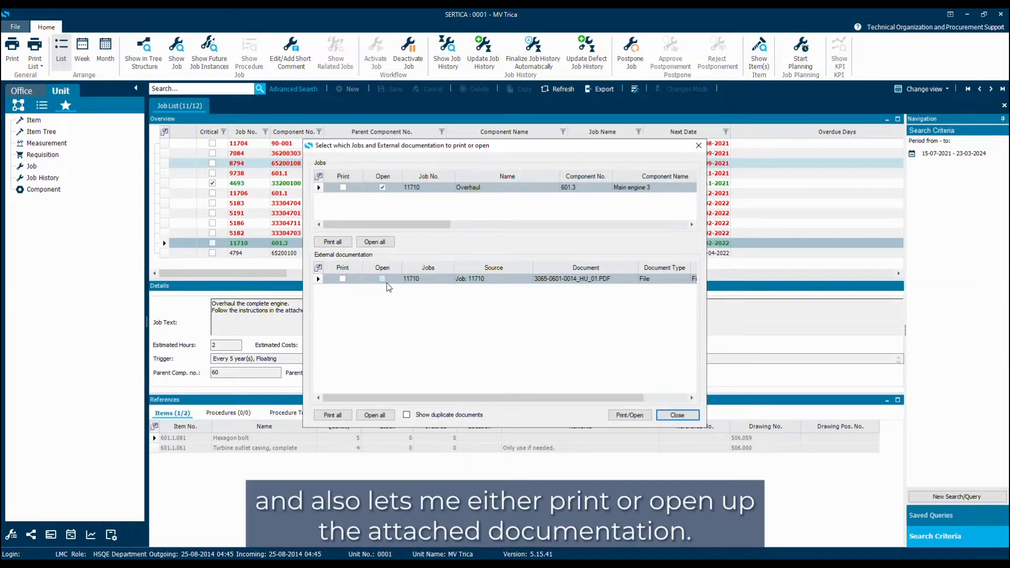
mouse_move(567, 305)
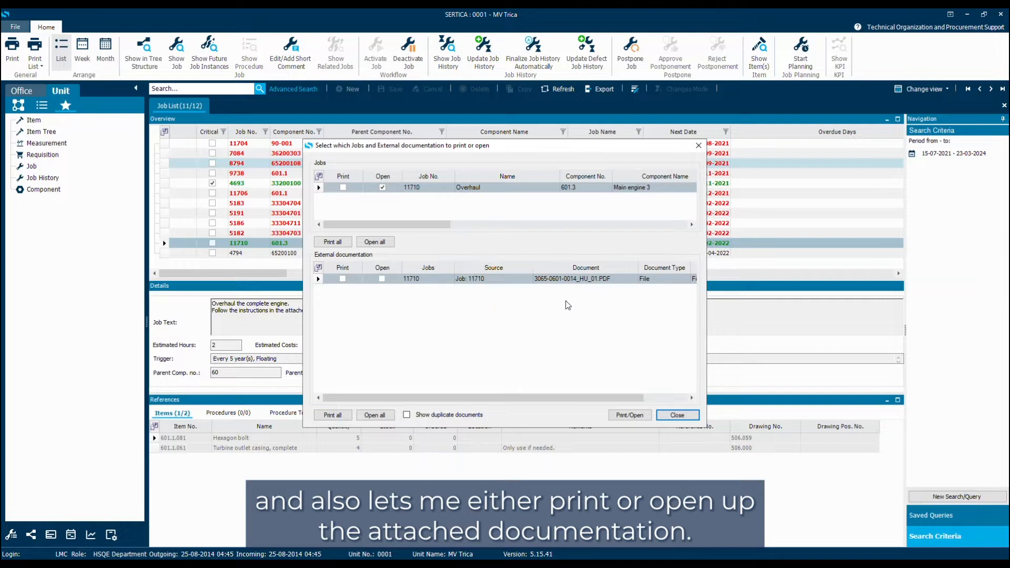
mouse_move(545, 303)
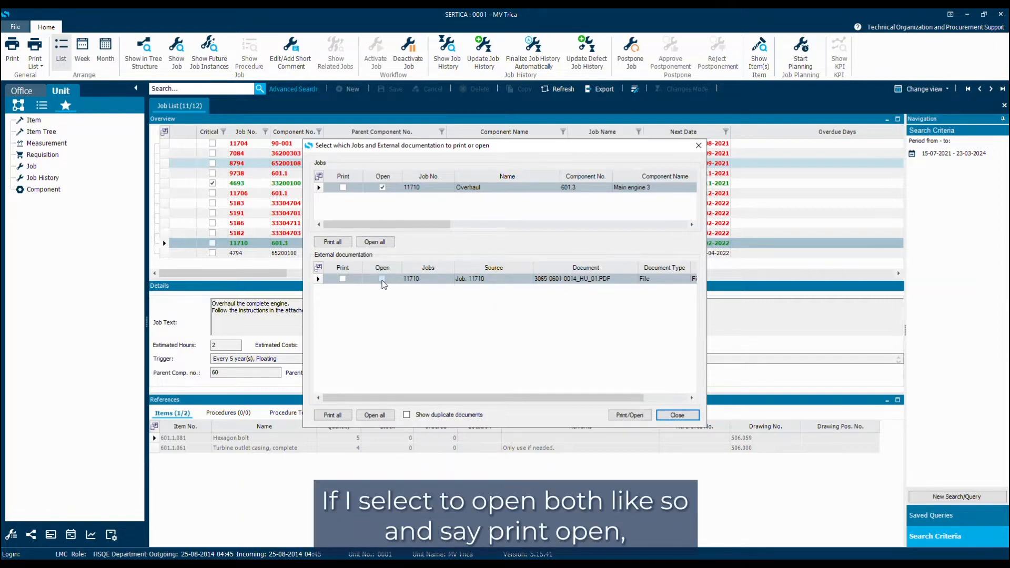
- Mark the attached manual PDF to open and launch Print/Open for job card and manual
click(382, 278)
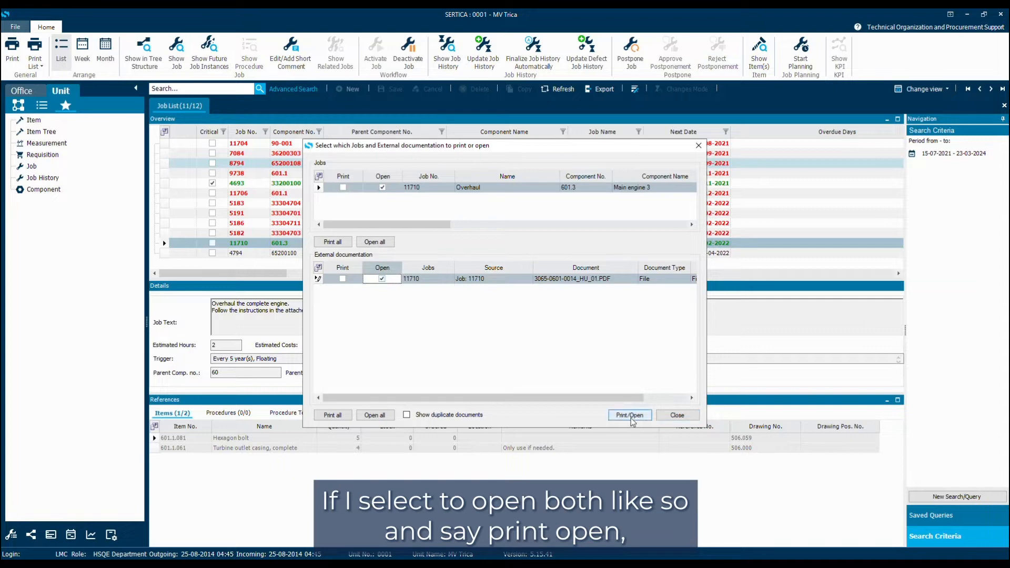
click(629, 413)
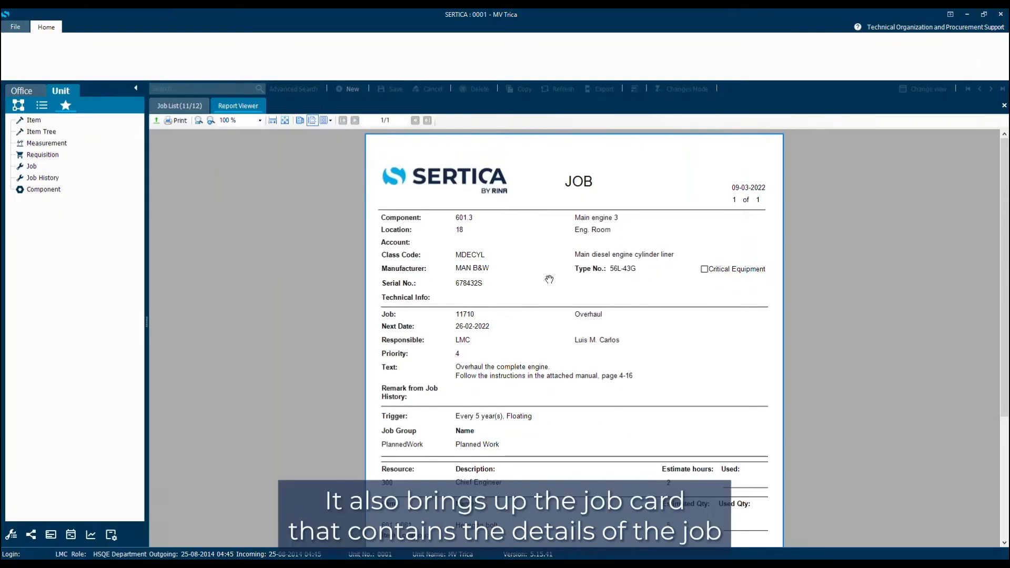
mouse_move(569, 315)
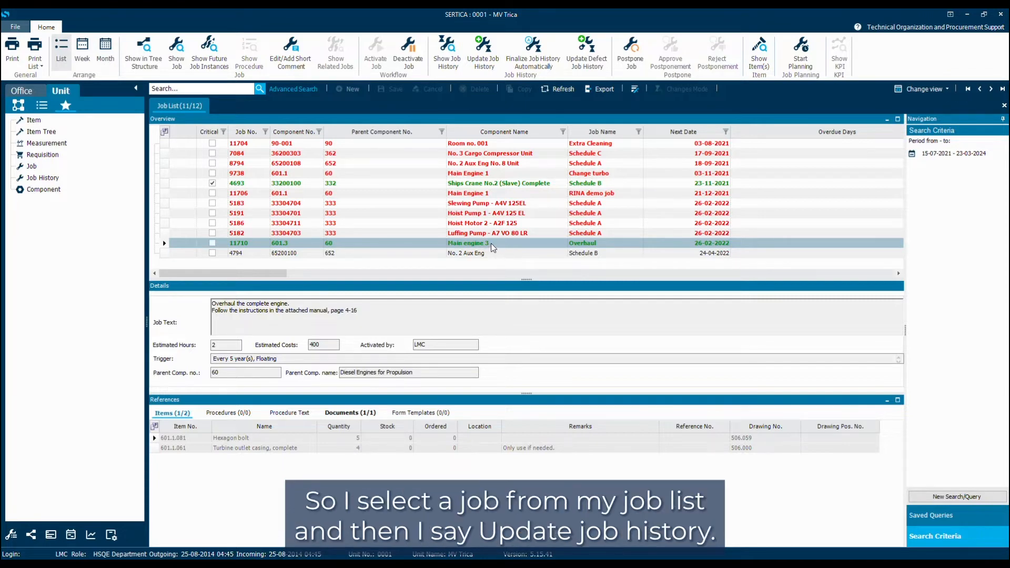
- Start the job history for the overhaul job with completion date 09-03-2022 (today)
click(482, 52)
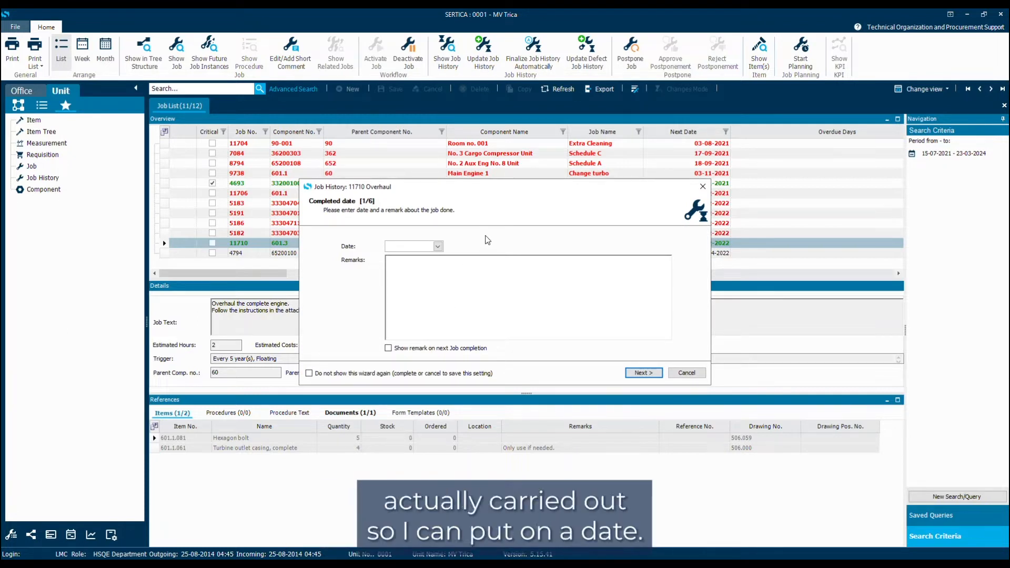
click(437, 246)
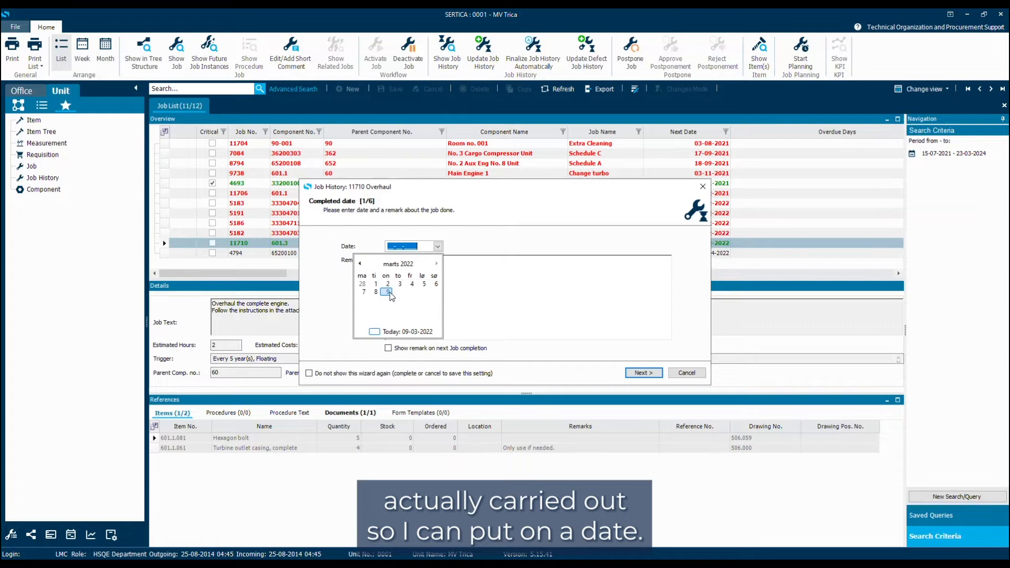
click(388, 292)
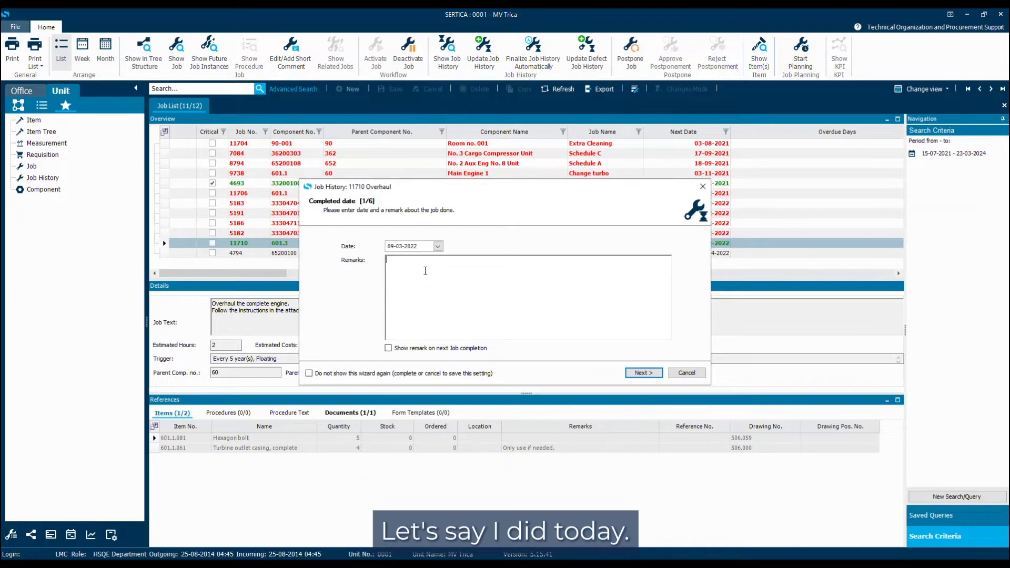
- Enter the remark "All work done according to manual."
text(All work d)
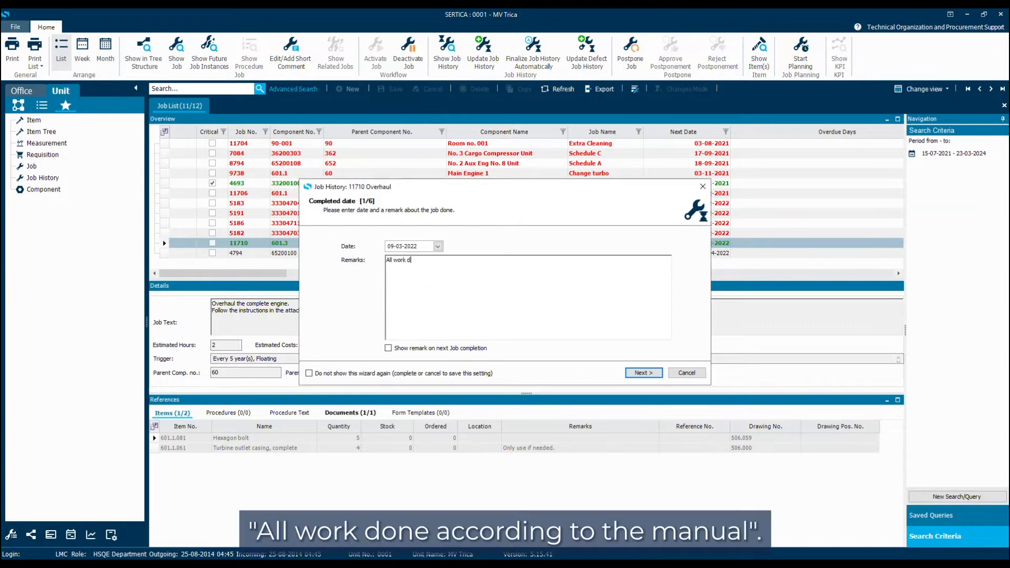
text(one according to)
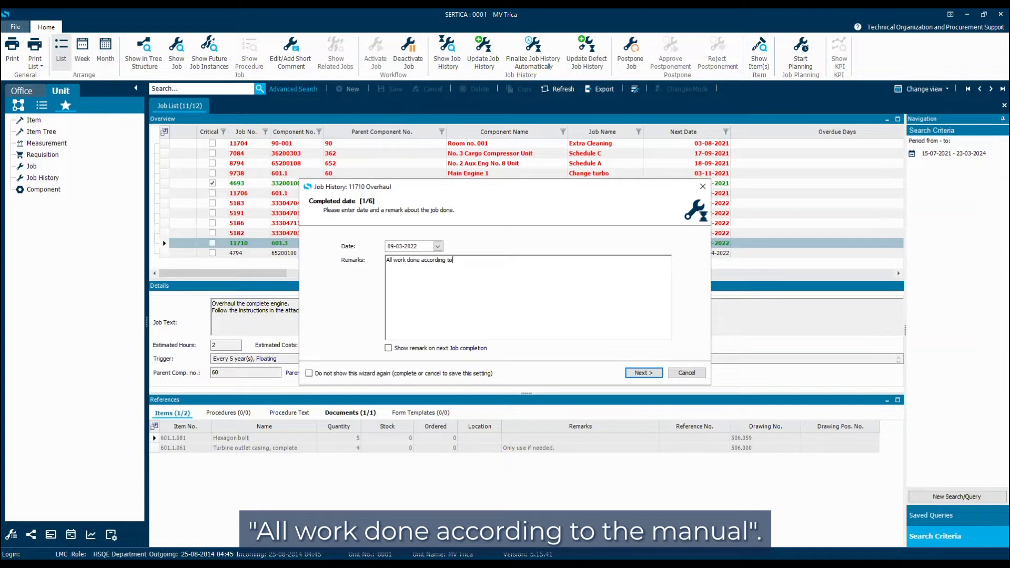
text(manaule)
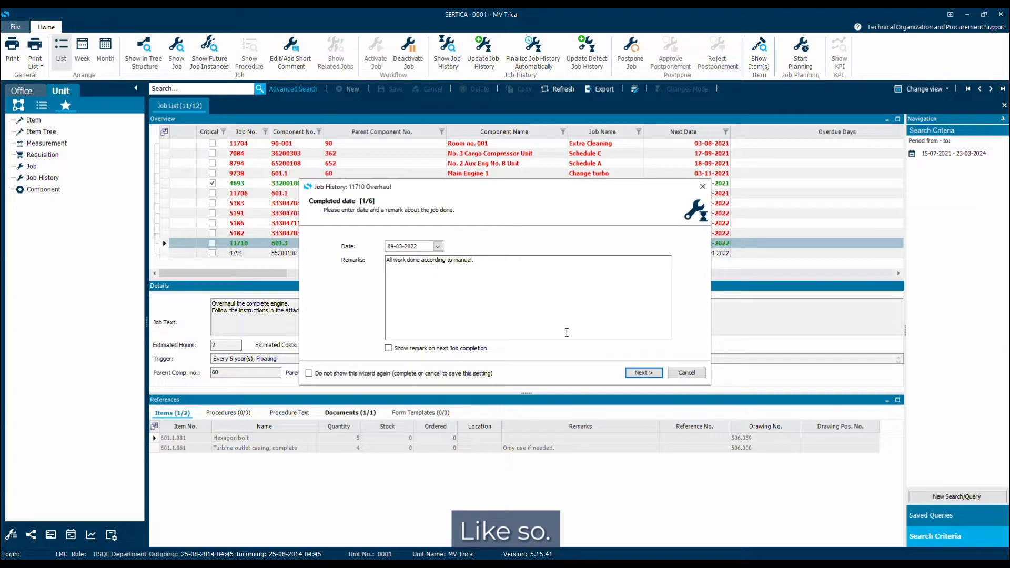
- Advance to the References step, keeping Documents included and Down time unregistered
click(642, 373)
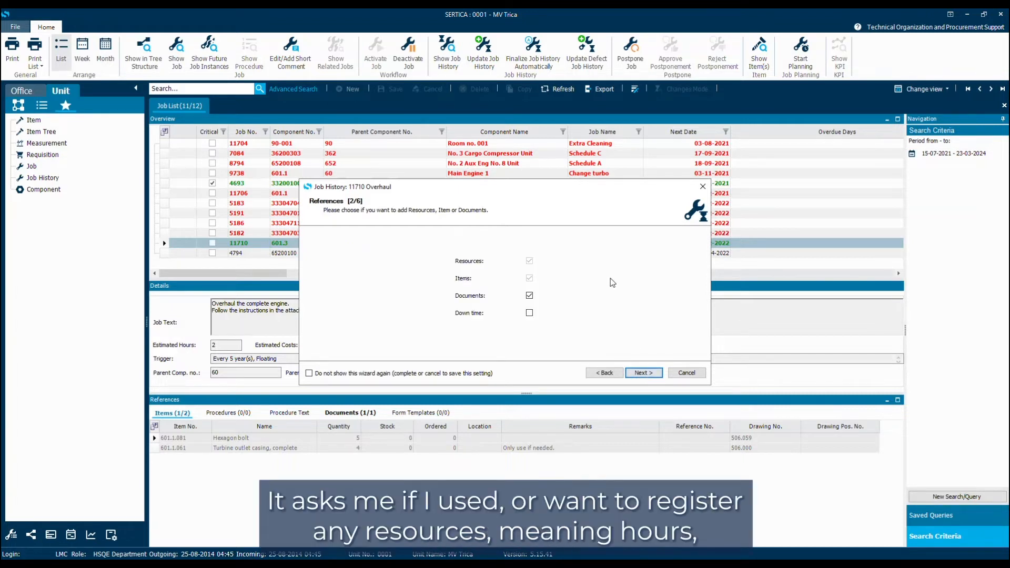
mouse_move(469, 241)
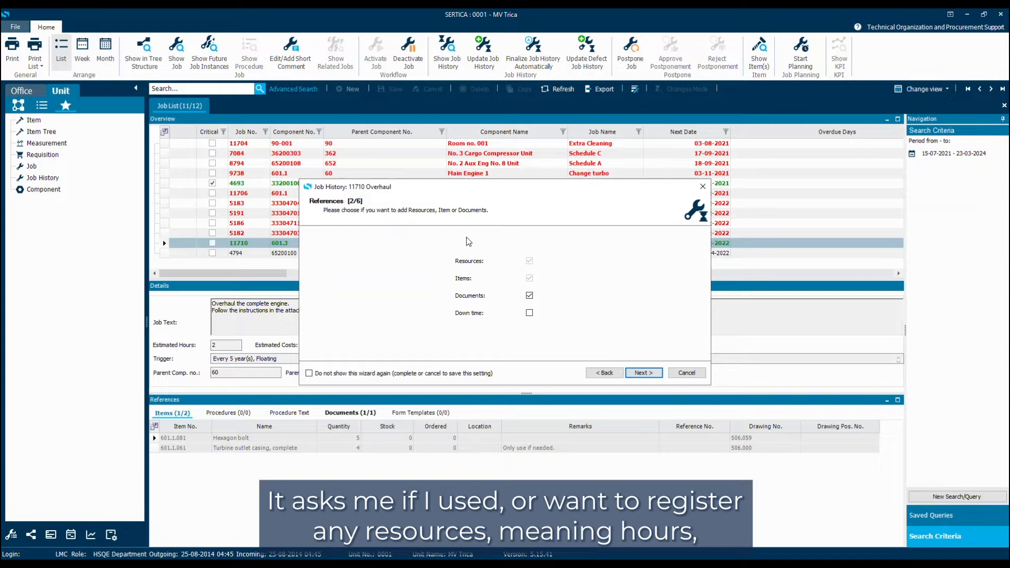
mouse_move(558, 267)
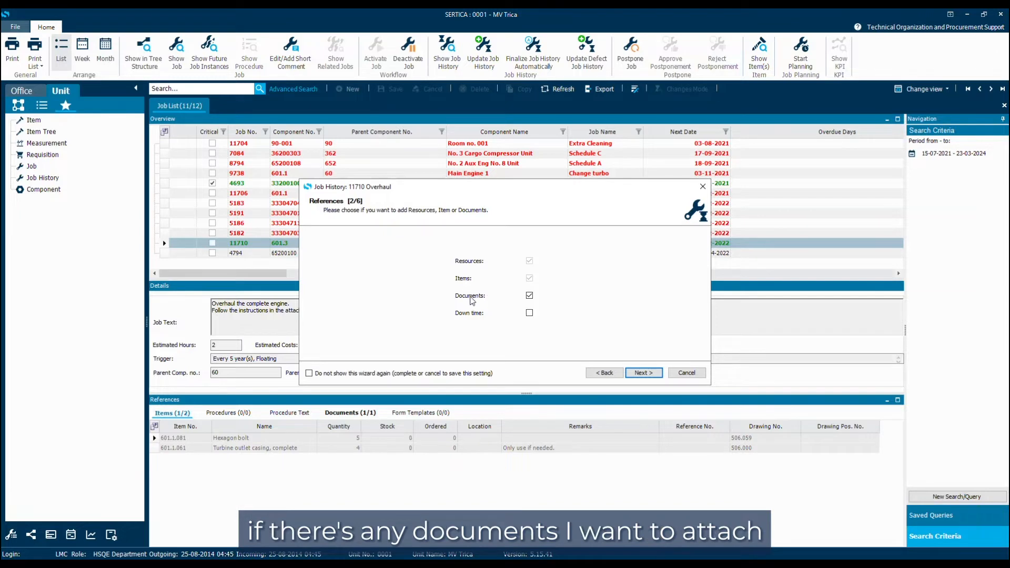
mouse_move(542, 313)
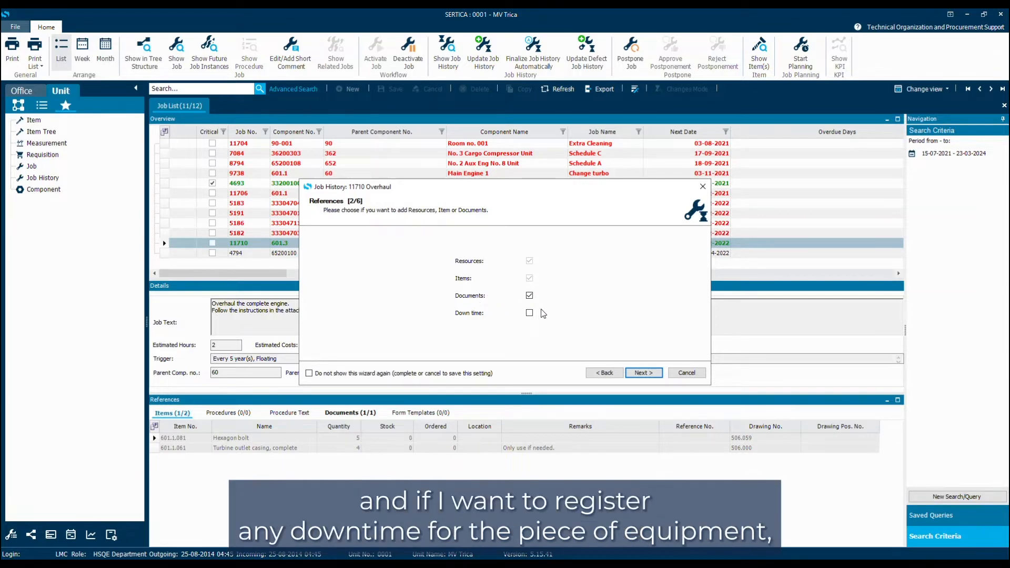
mouse_move(436, 315)
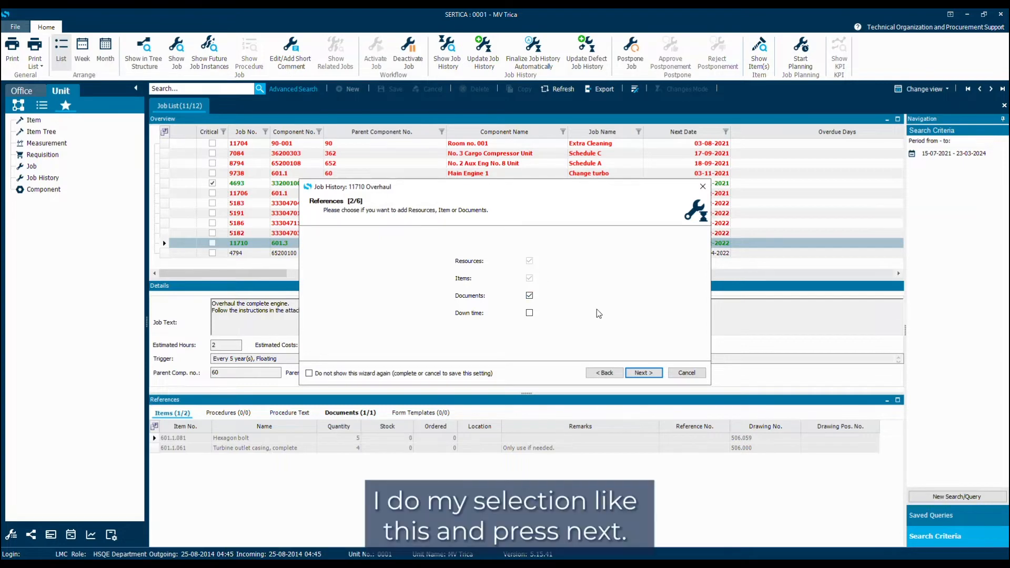
- Register the Chief Engineer's man hours as the resource and continue to spare parts
click(642, 372)
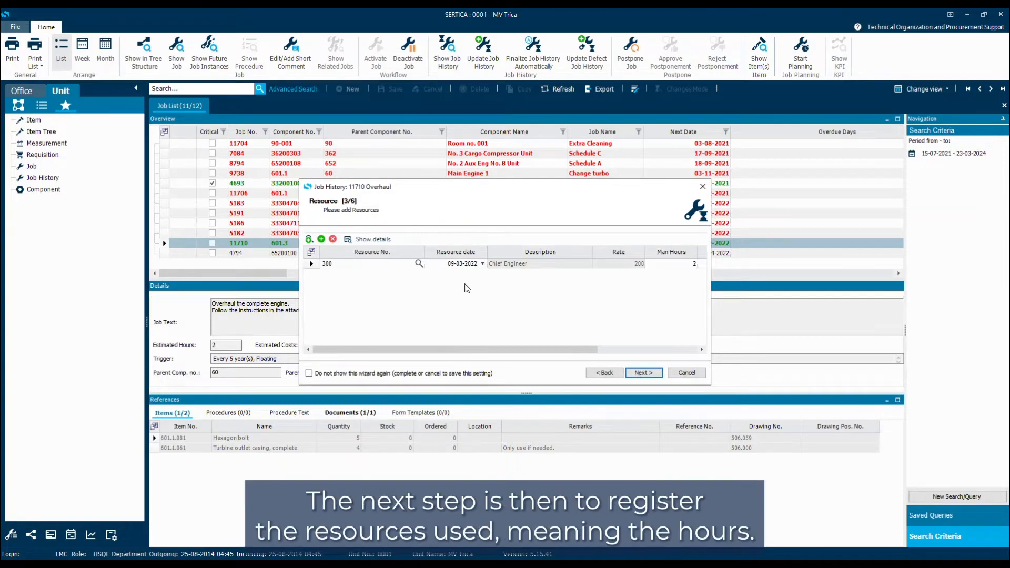
mouse_move(423, 301)
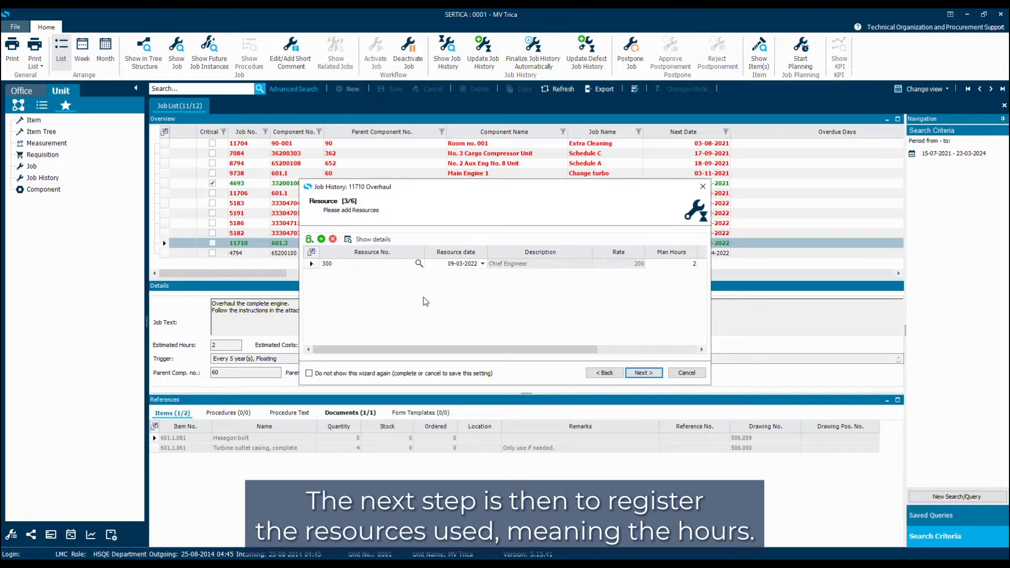
mouse_move(467, 305)
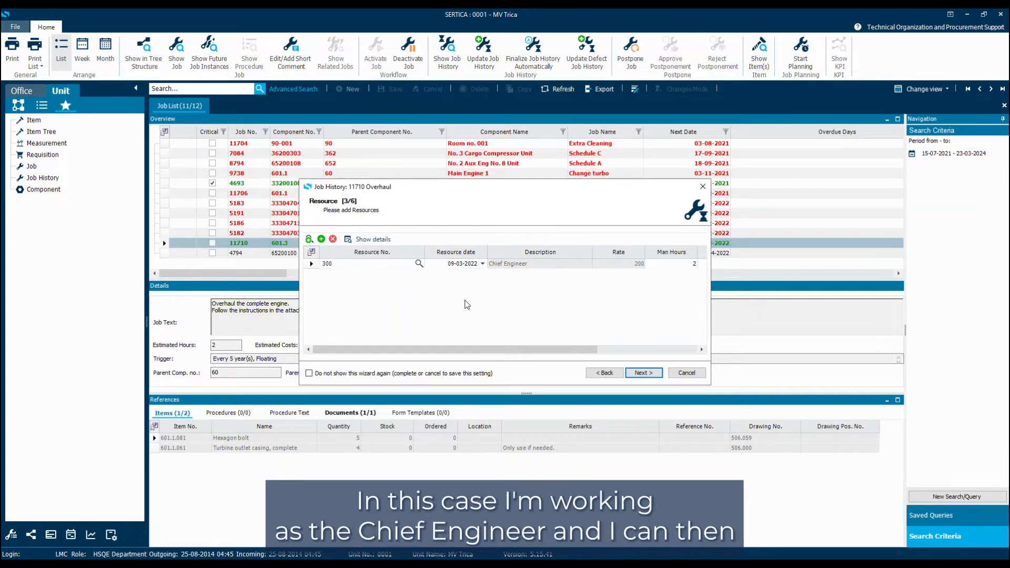
mouse_move(502, 313)
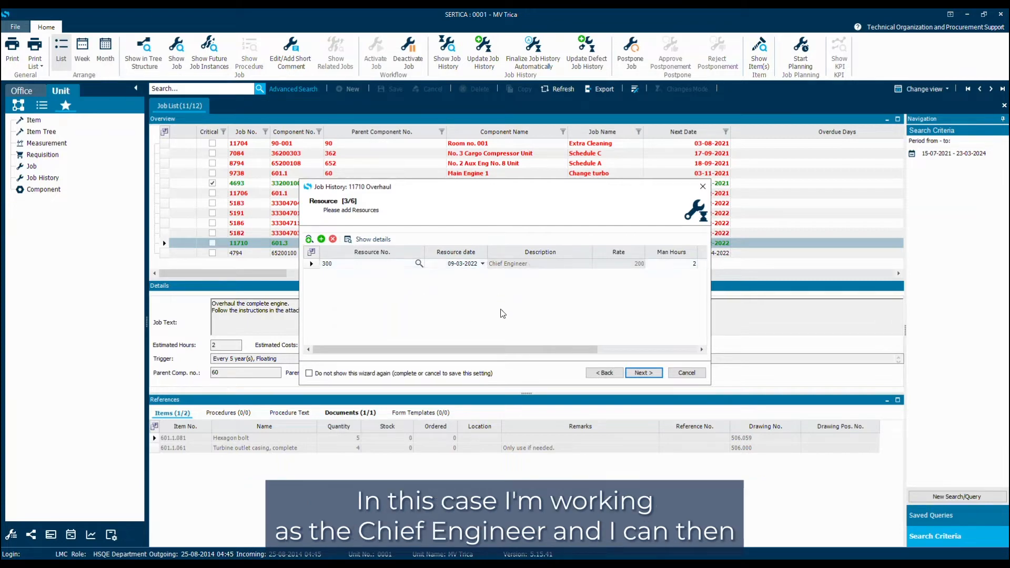
scroll(right, 3)
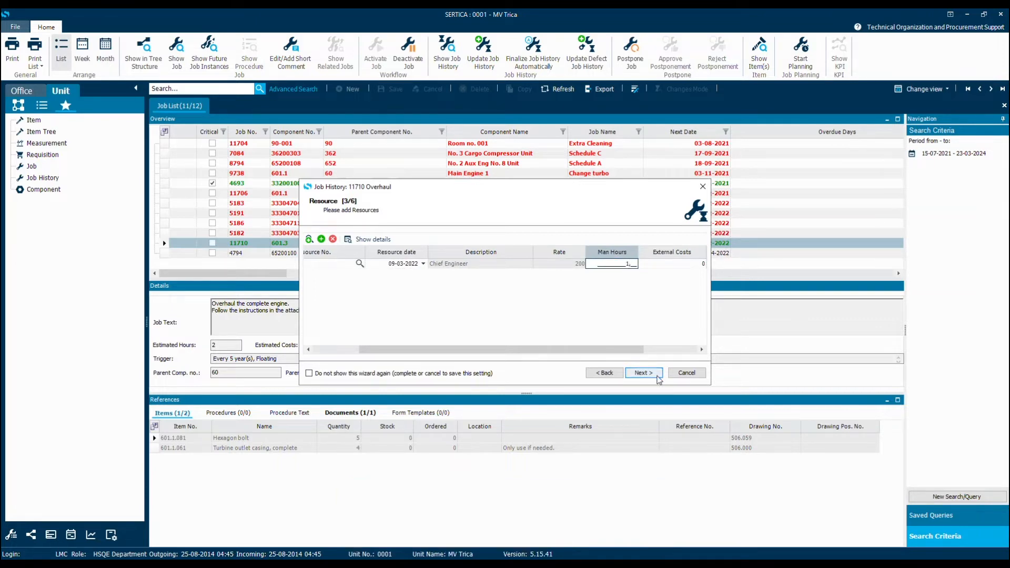
click(642, 372)
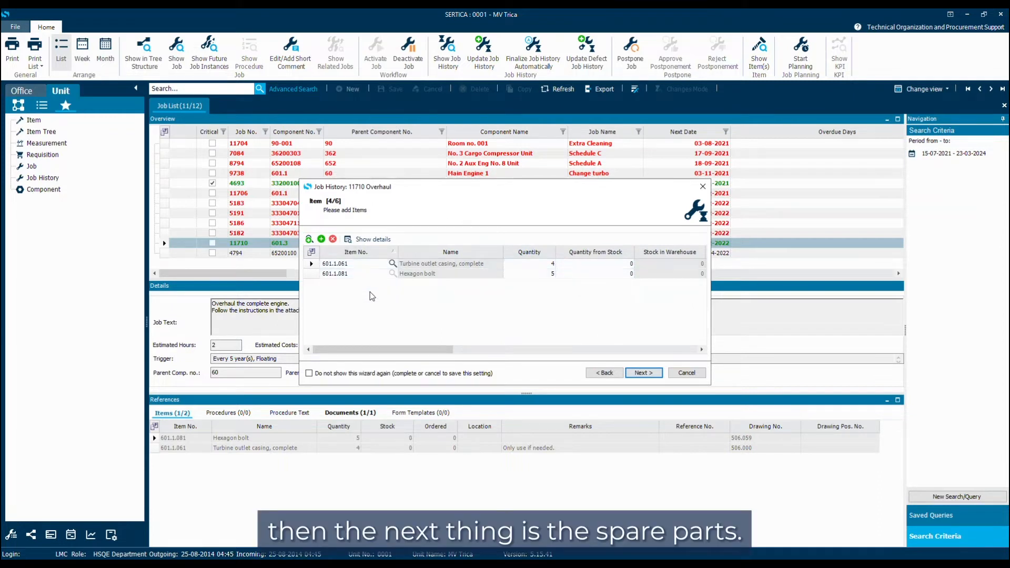
mouse_move(468, 288)
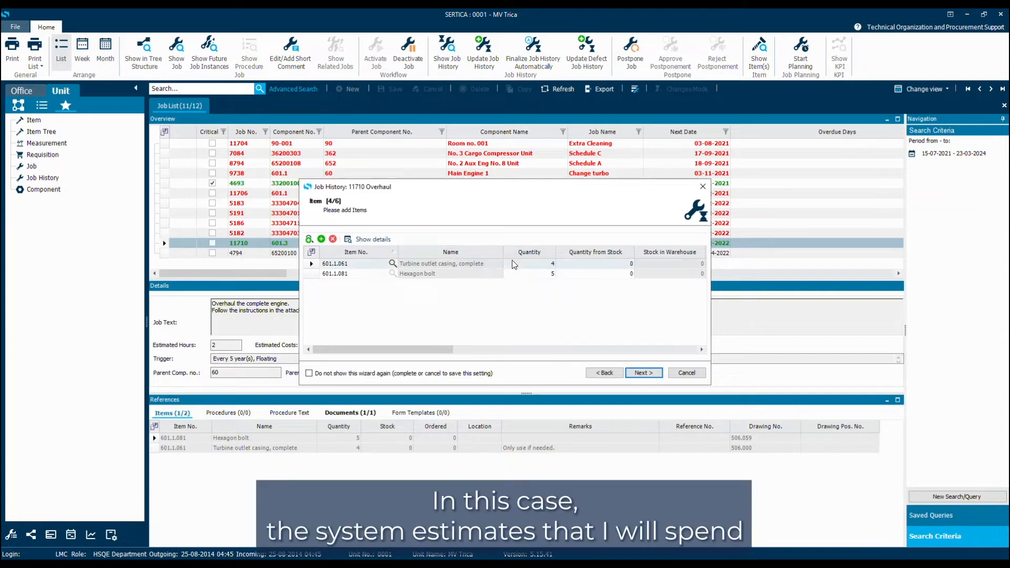
mouse_move(536, 267)
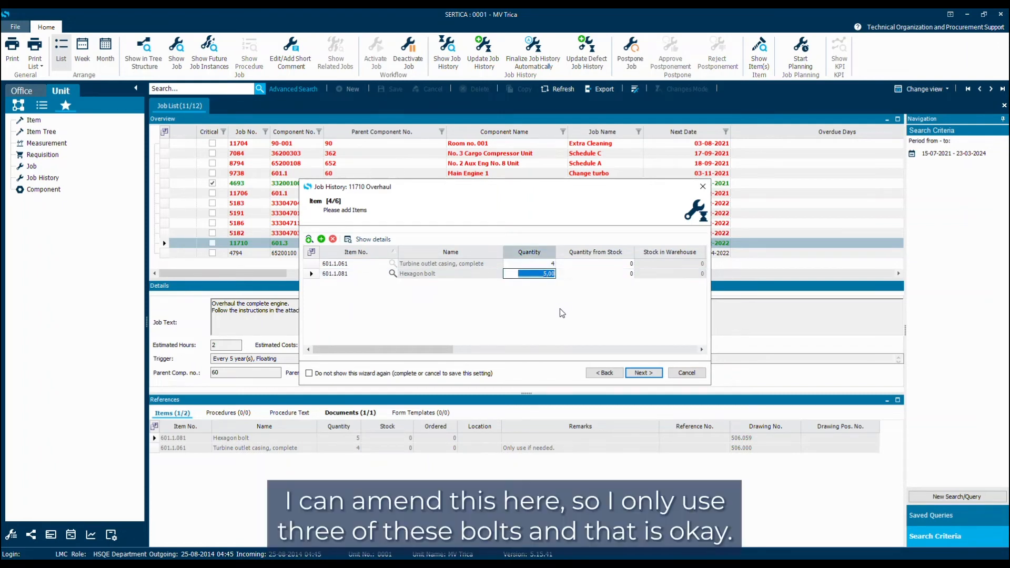
- Reduce the hexagon bolt quantity from 5 to 3, leaving the turbine outlet casing at 4
text(3)
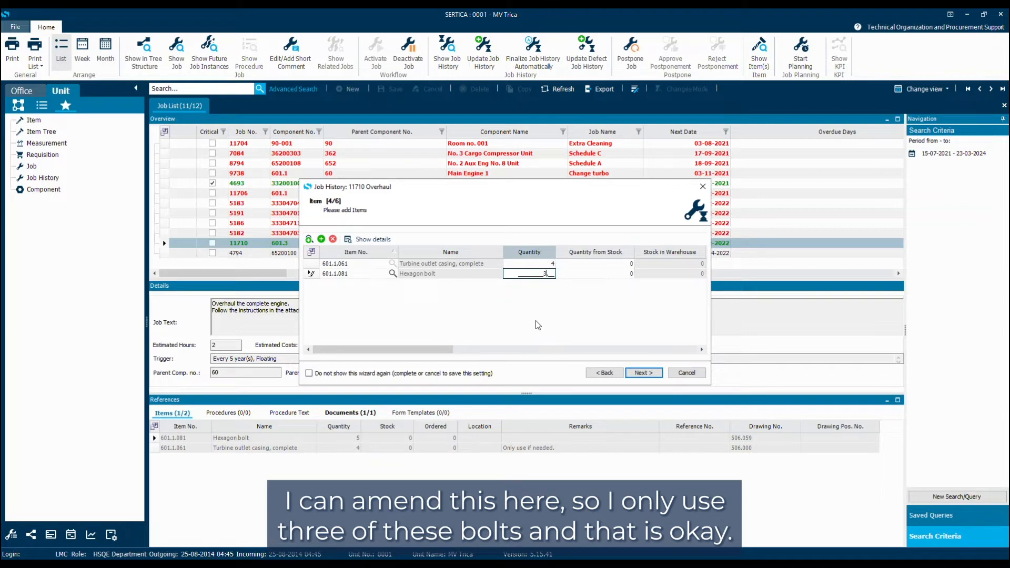
click(643, 372)
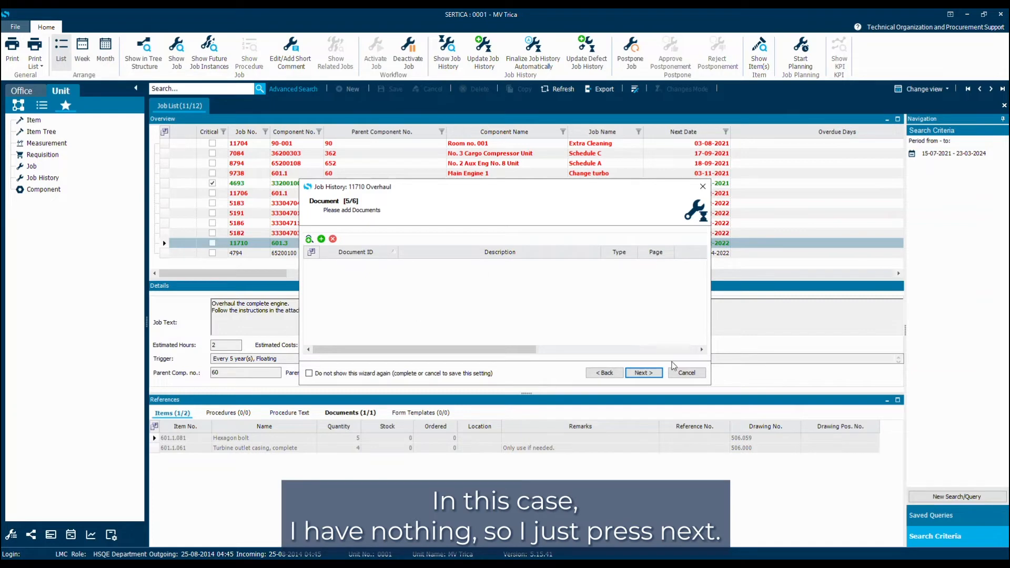
- Leave the Document step empty and continue to the Finalize step
click(643, 373)
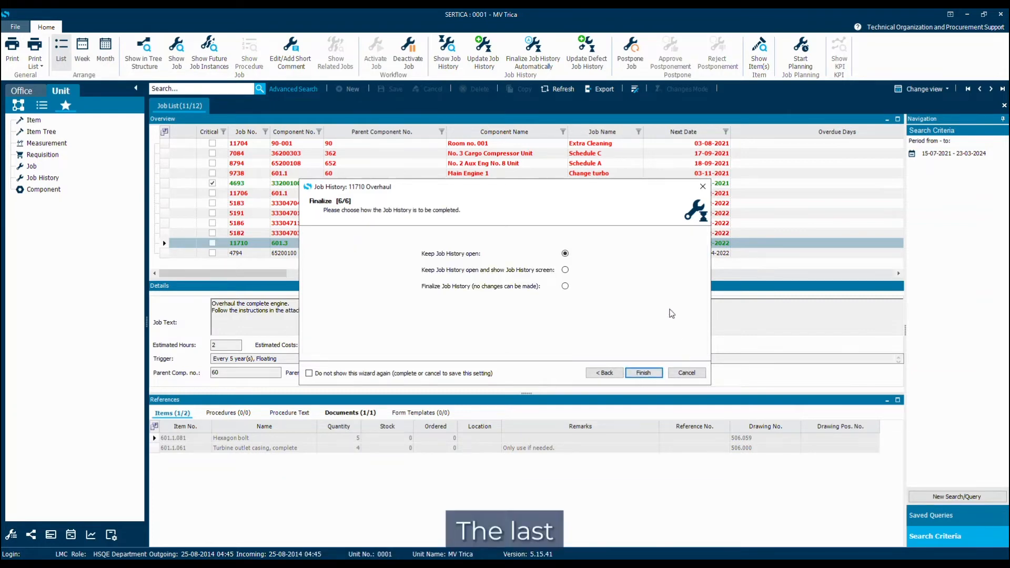
mouse_move(633, 272)
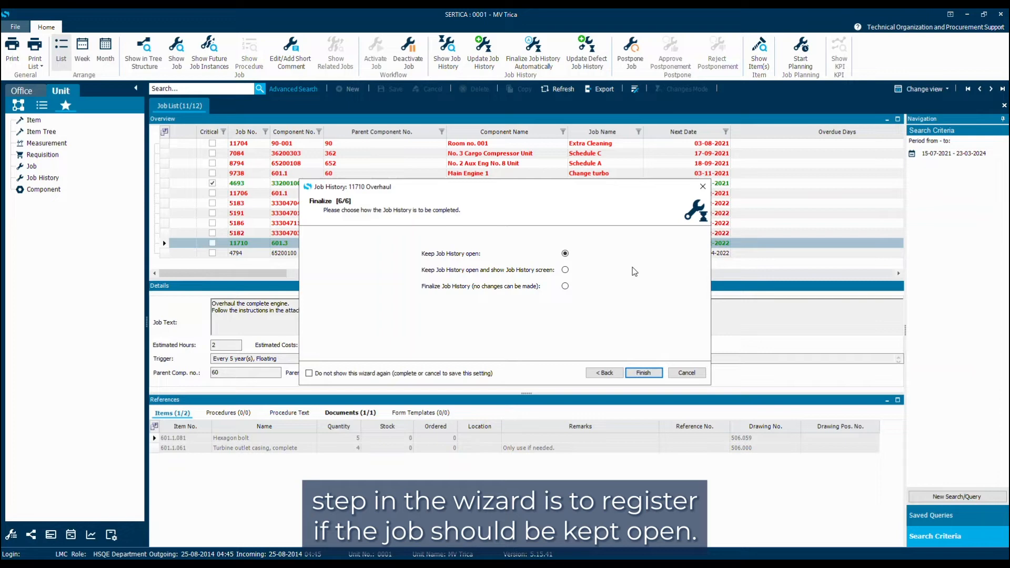
mouse_move(611, 283)
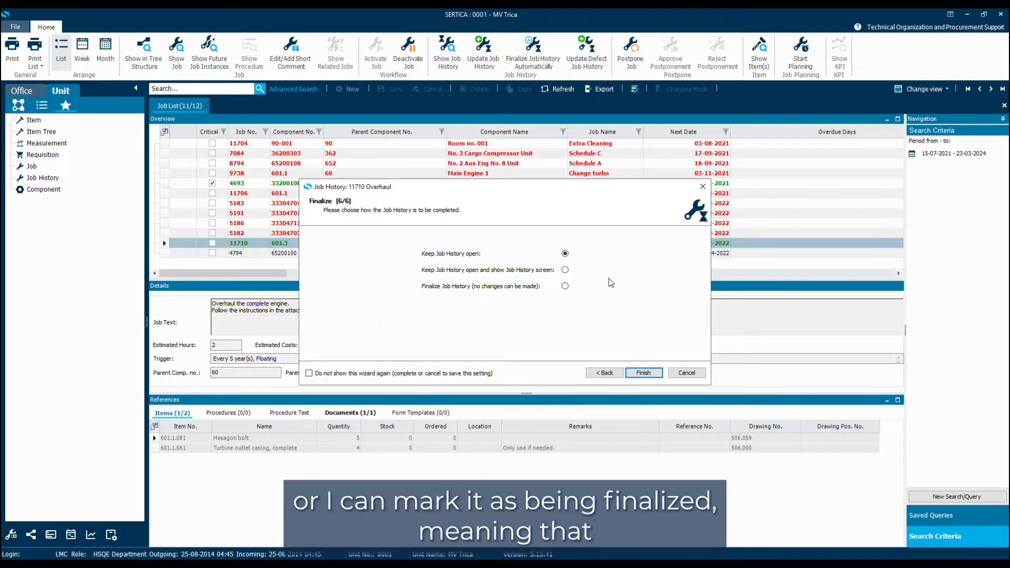
- Choose "Finalize Job History (no changes can be made)" and finish the wizard
click(565, 286)
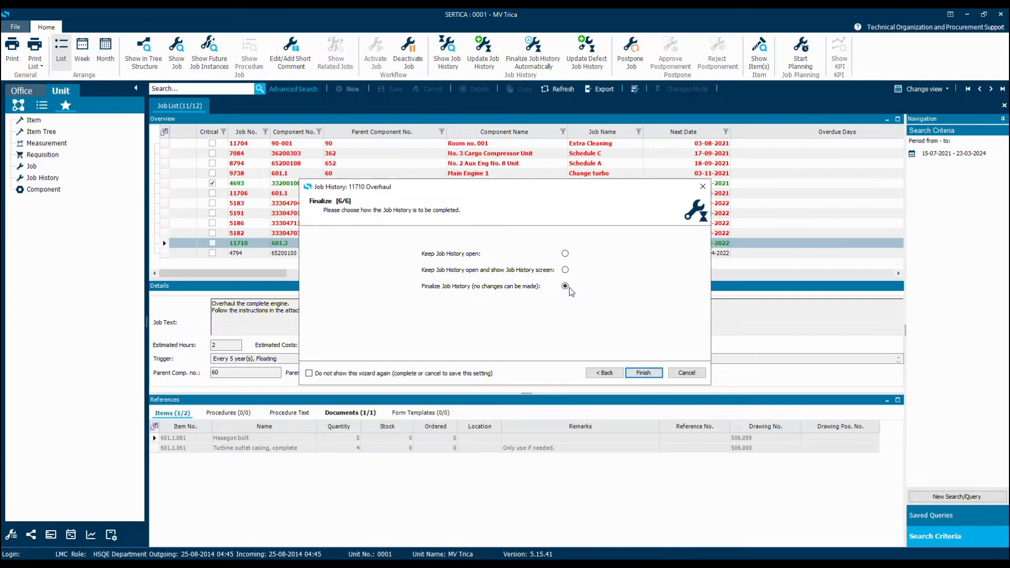
click(643, 373)
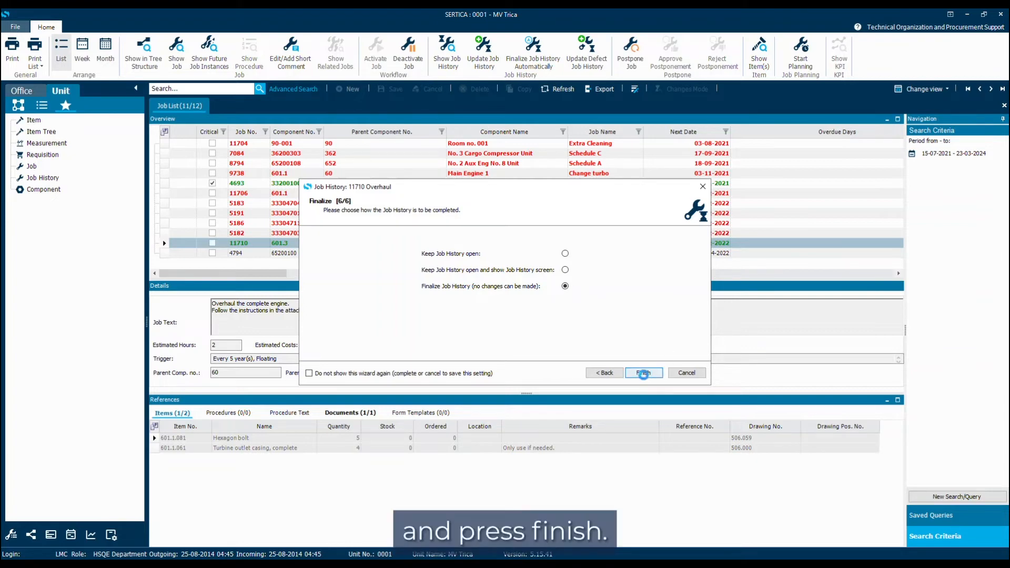
click(643, 373)
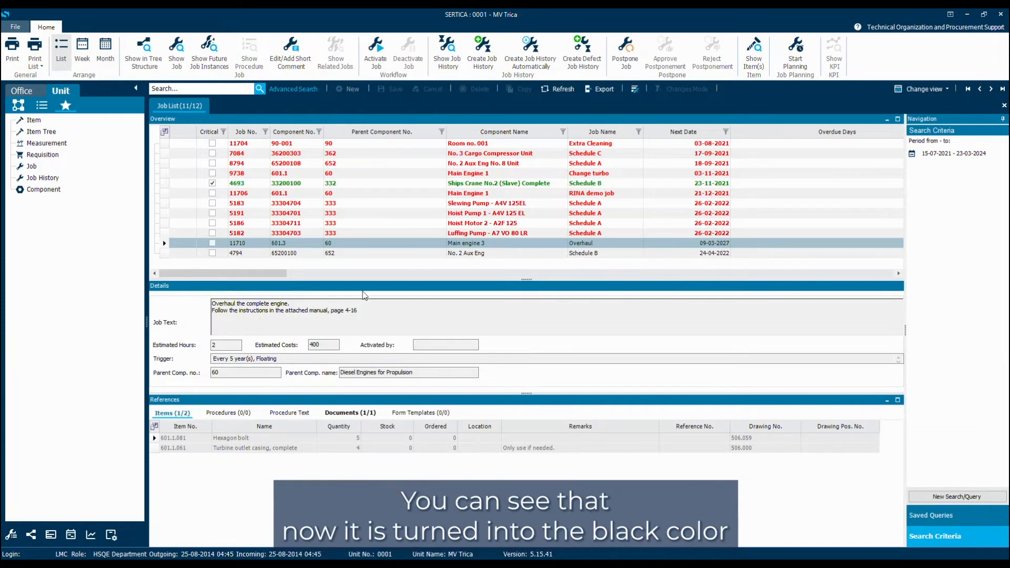
mouse_move(341, 244)
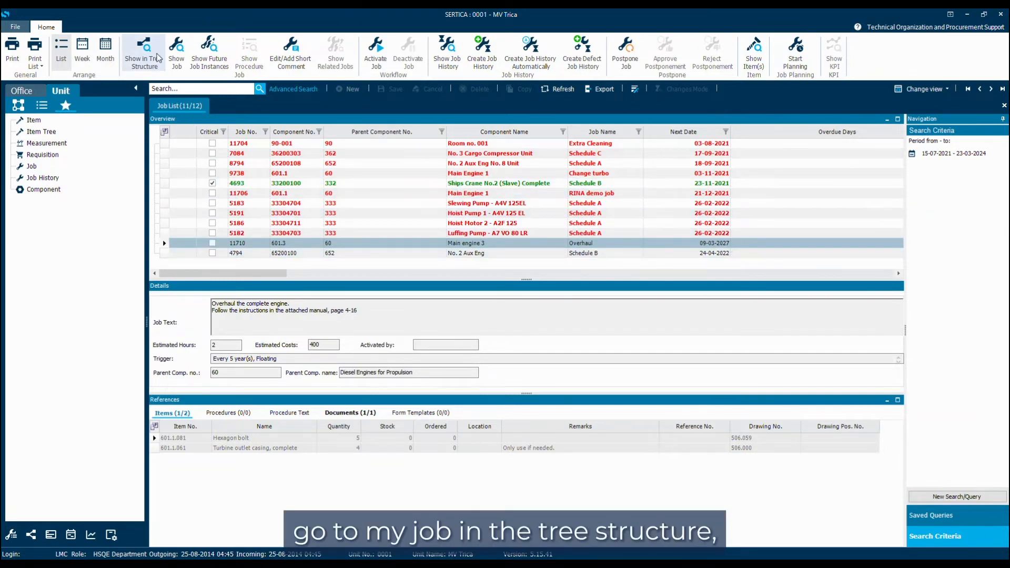
click(144, 54)
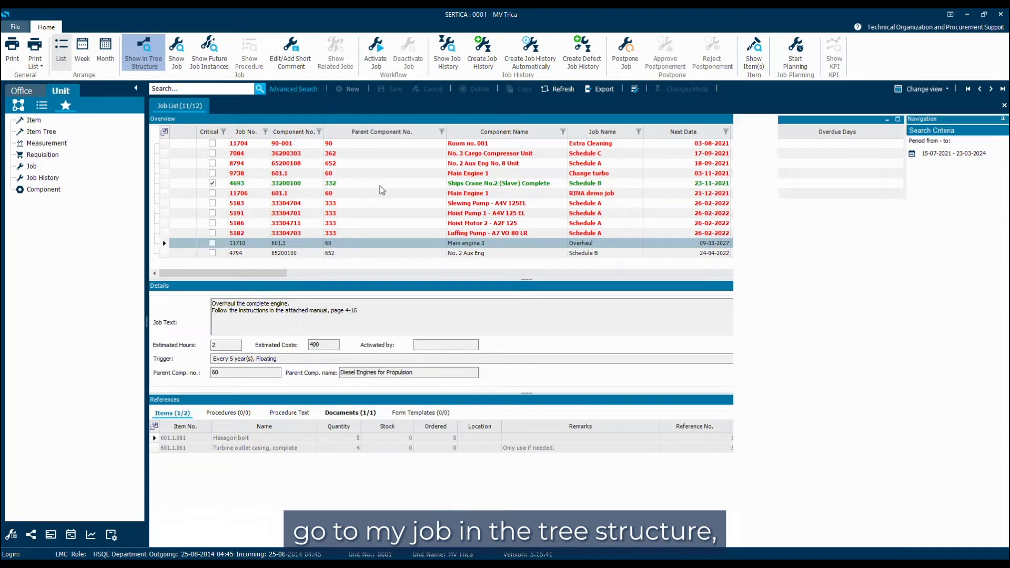
- In the Tree Structure, expand the Overhaul job down through Job History and 2022
click(237, 105)
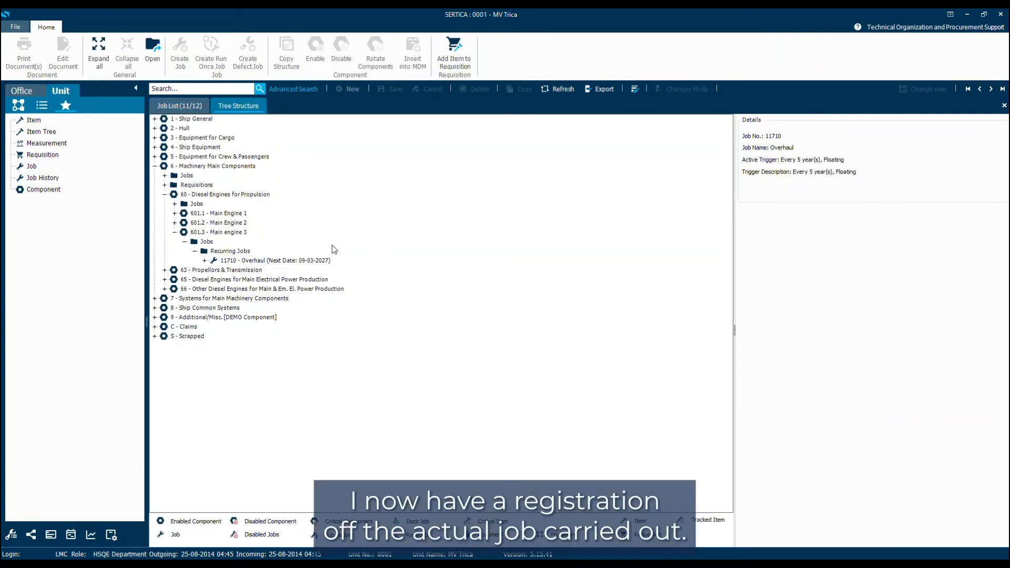
mouse_move(279, 267)
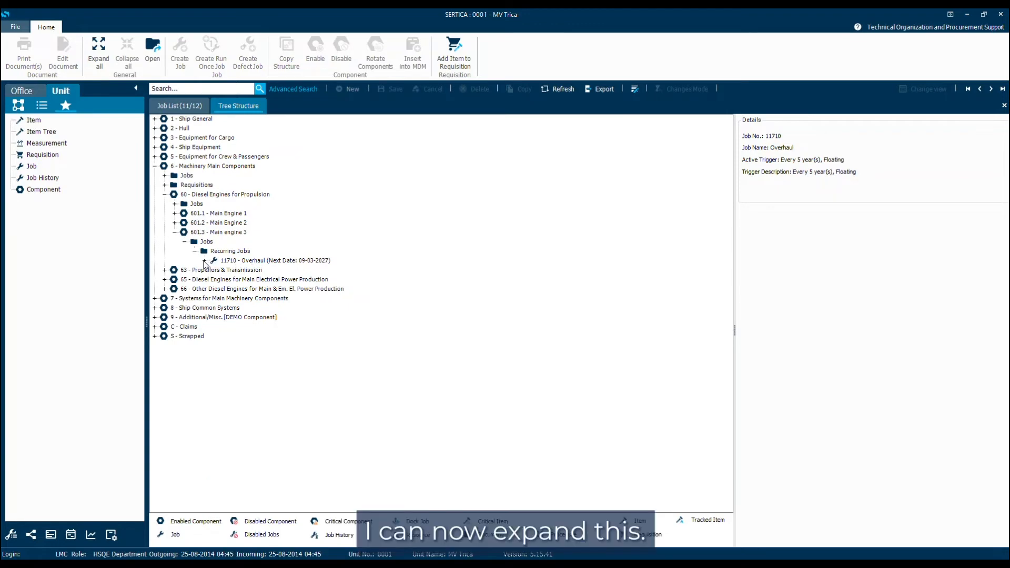
click(205, 260)
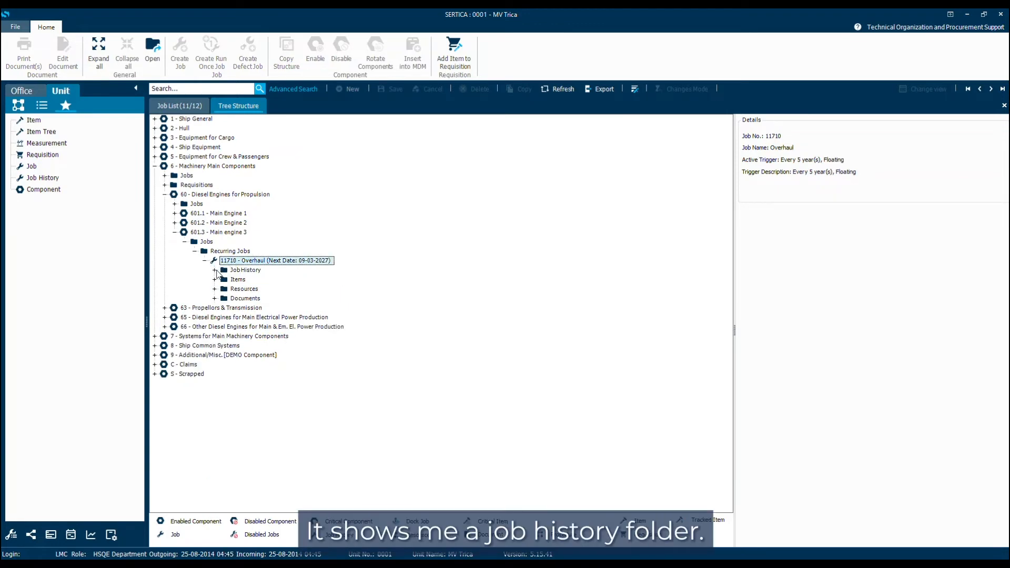
click(215, 269)
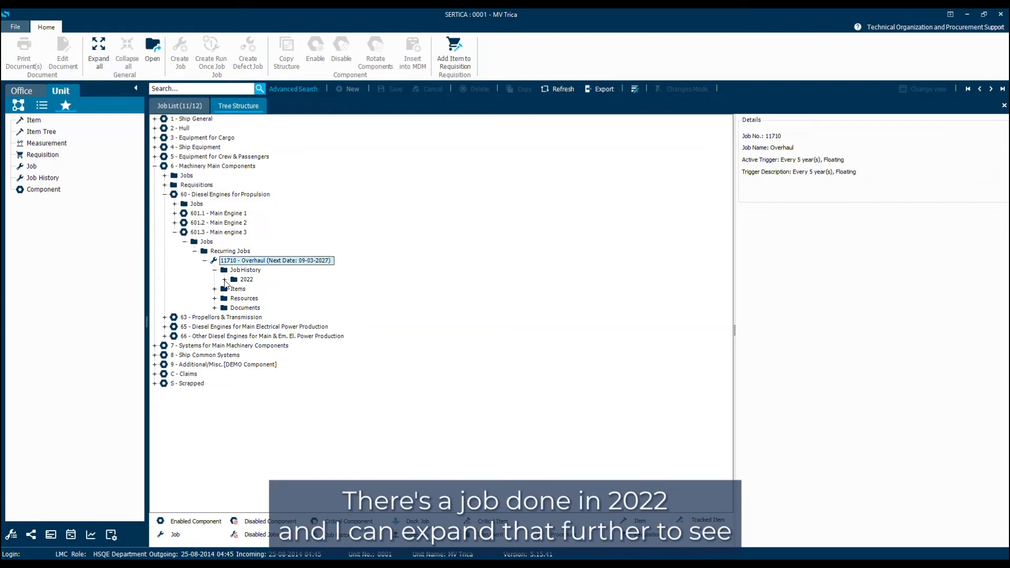
click(224, 278)
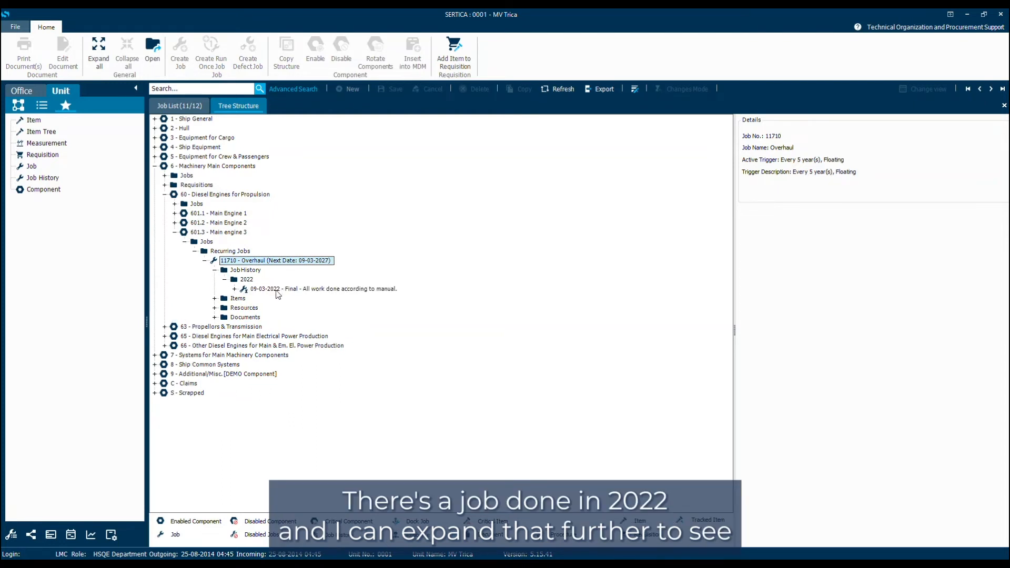
- Expand the 09-03-2022 Final record to reveal its used items and Chief Engineer's hours
click(234, 288)
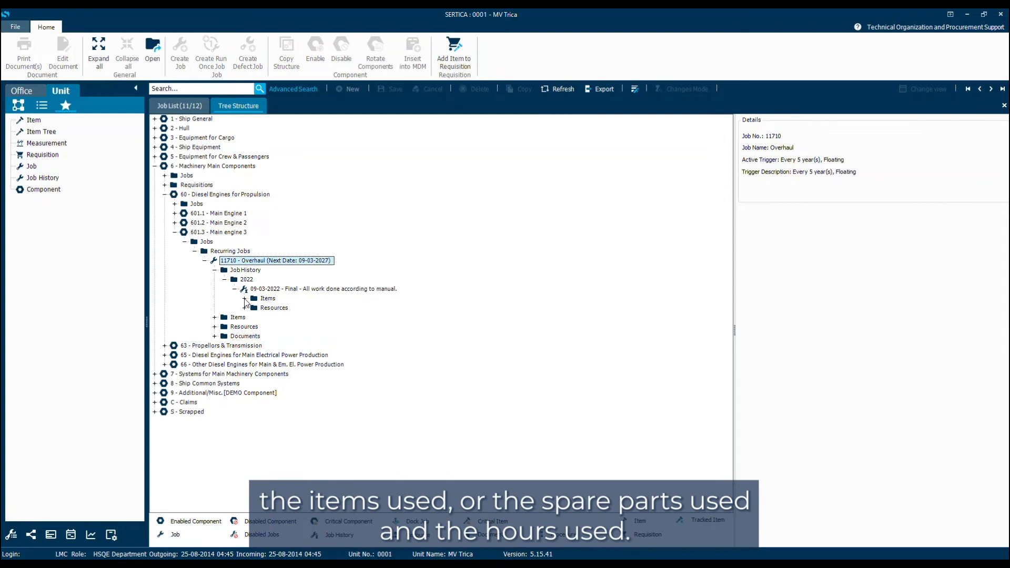
click(245, 298)
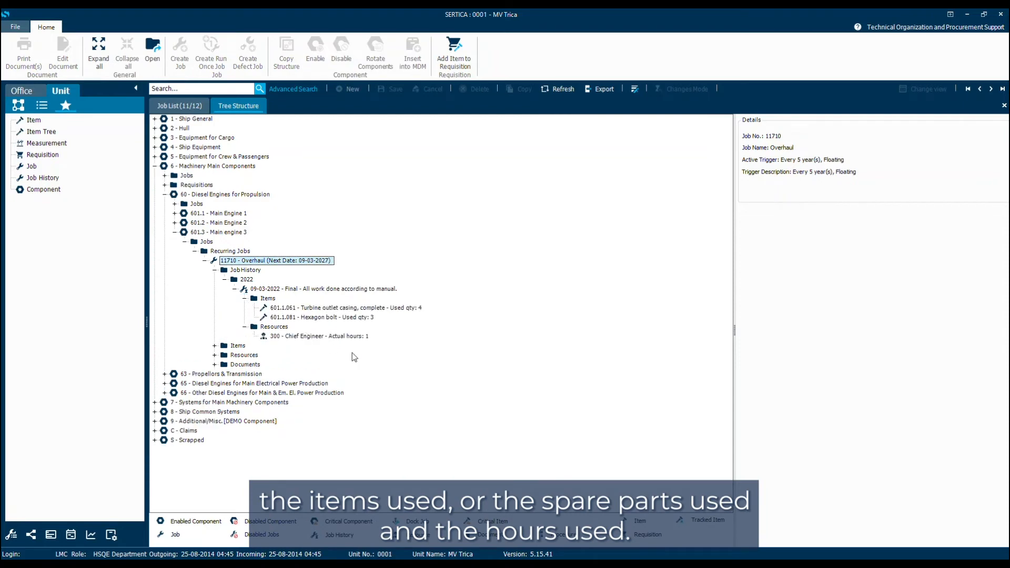
mouse_move(331, 347)
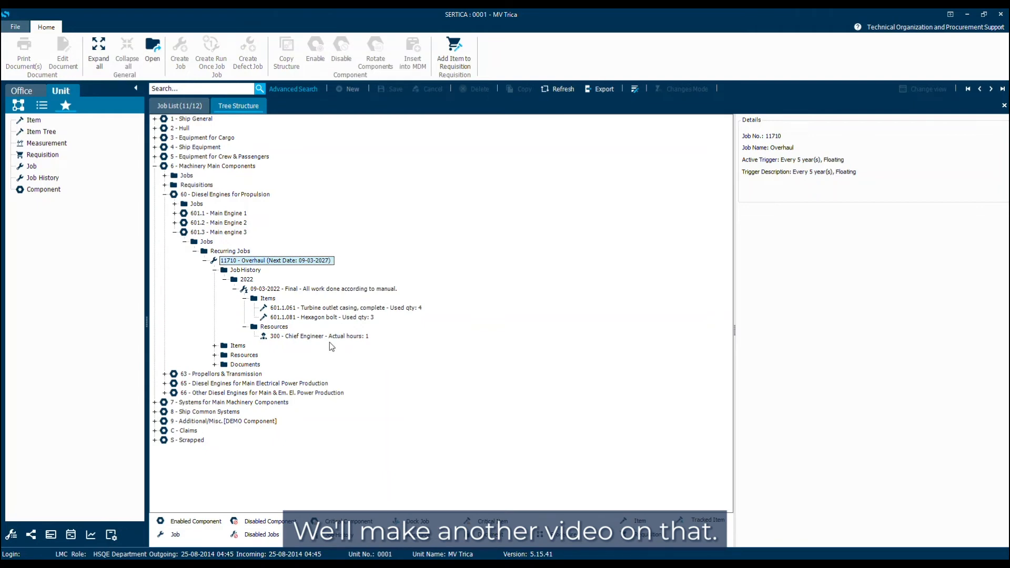
mouse_move(307, 328)
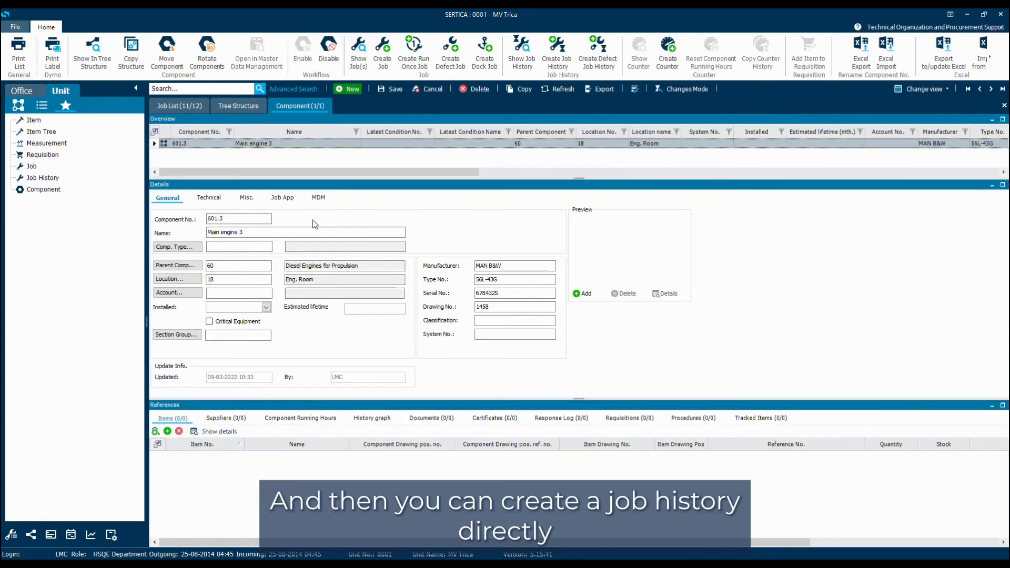
mouse_move(339, 221)
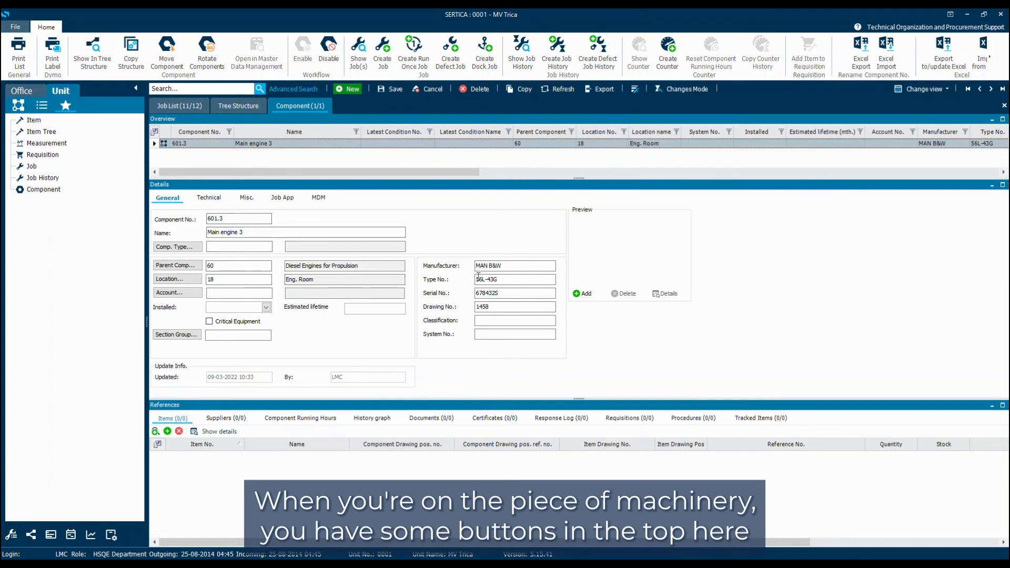
mouse_move(556, 52)
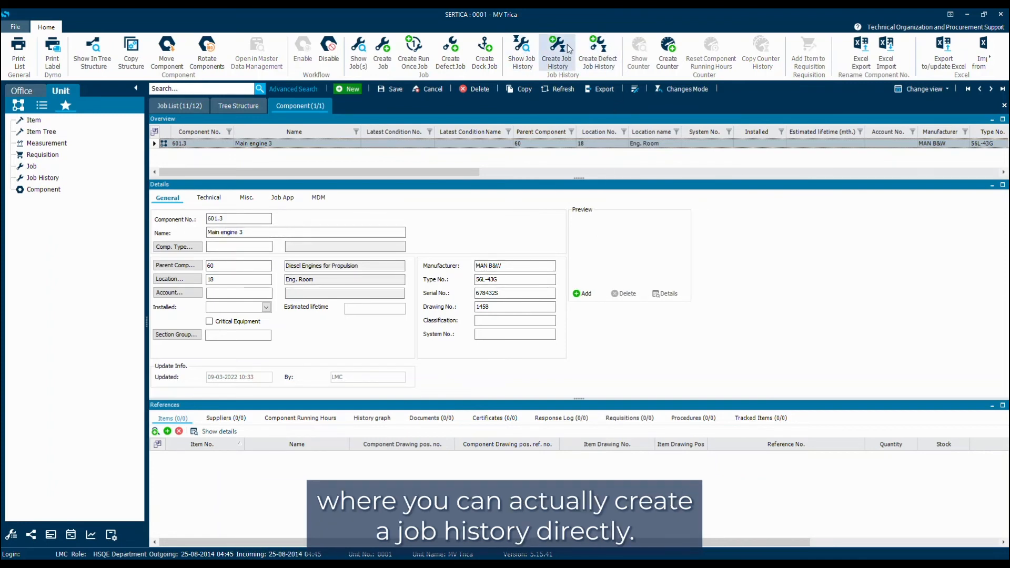
mouse_move(556, 48)
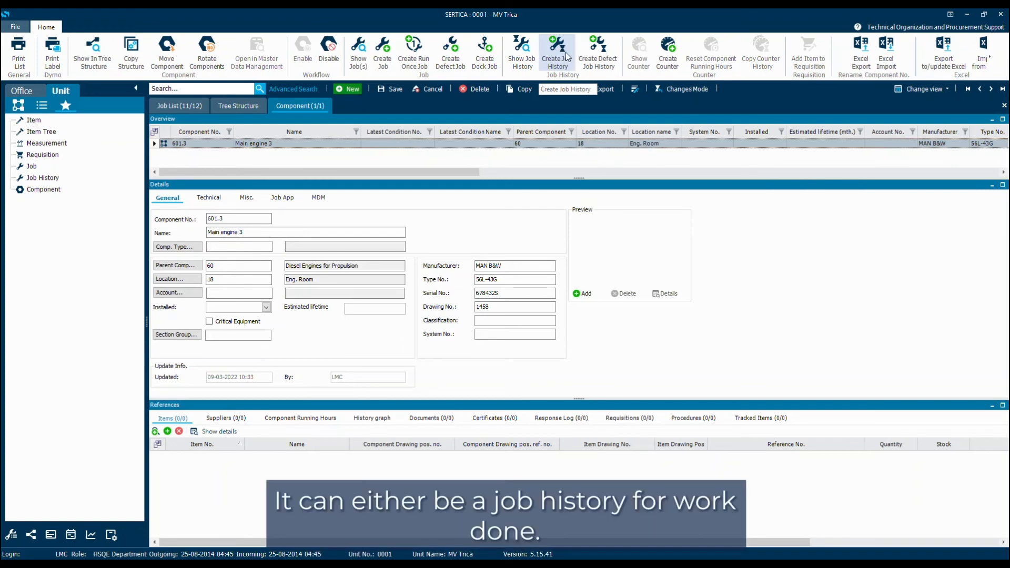
mouse_move(562, 55)
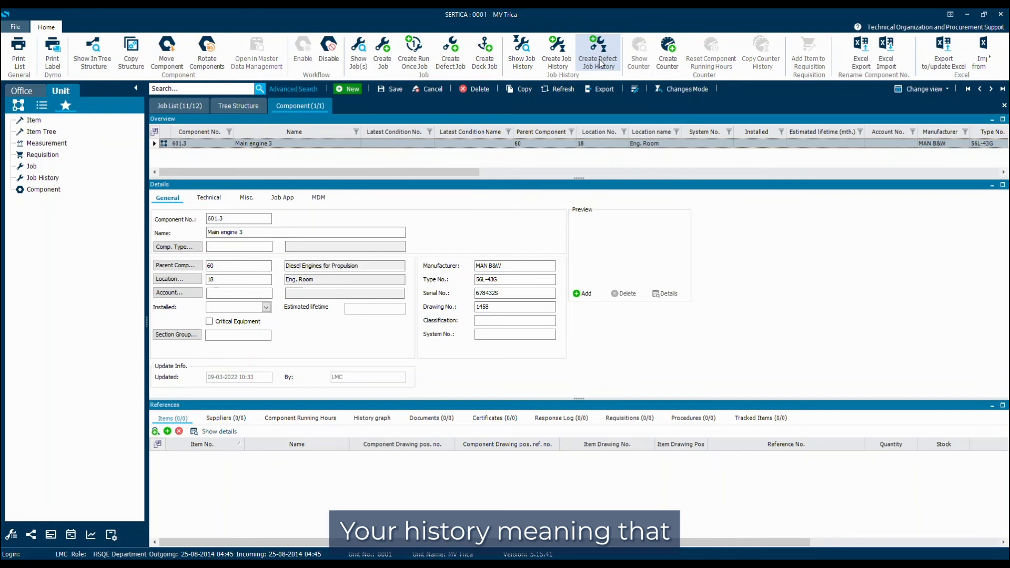
mouse_move(597, 52)
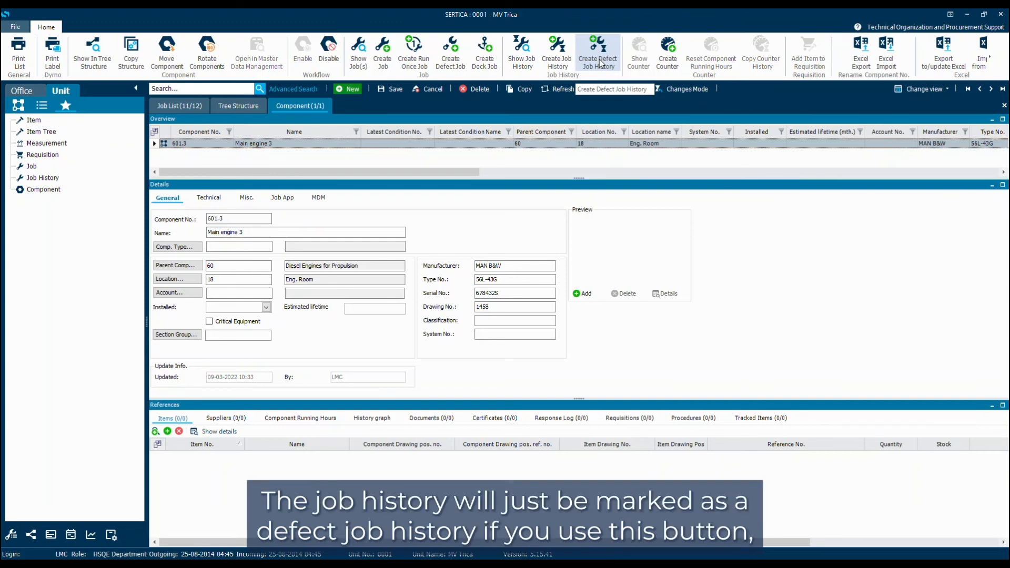
mouse_move(597, 51)
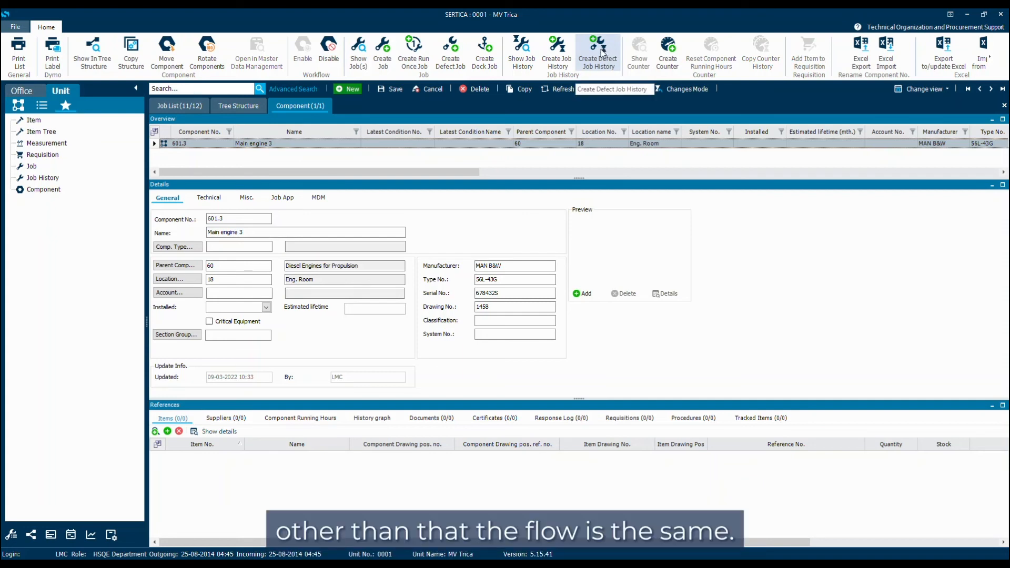
- Start a new job history for Main engine 3 via Create Job History
click(556, 53)
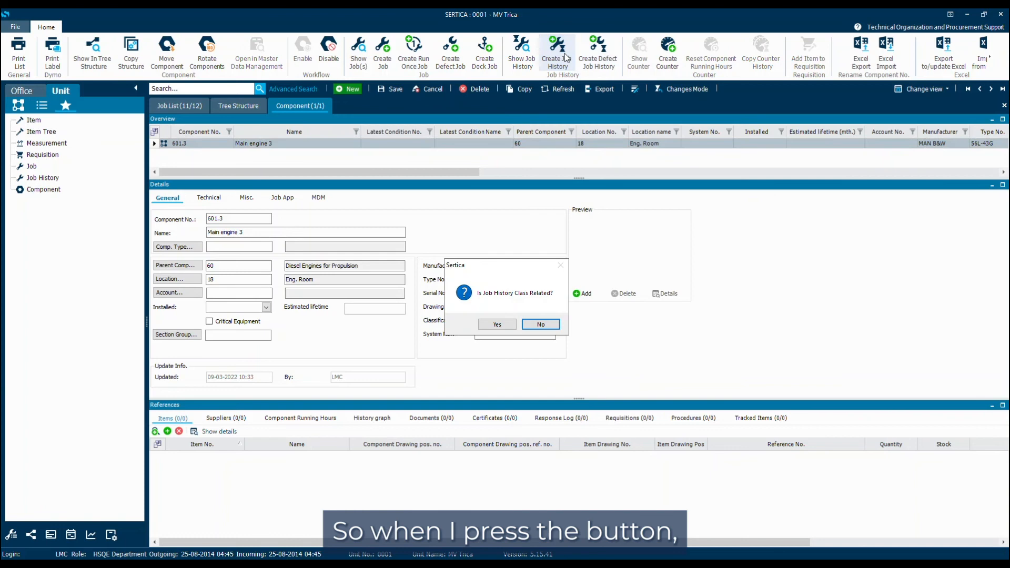
- Answer the class-related prompt, opening a new job history dated 09-03-2022 with status Open
click(539, 324)
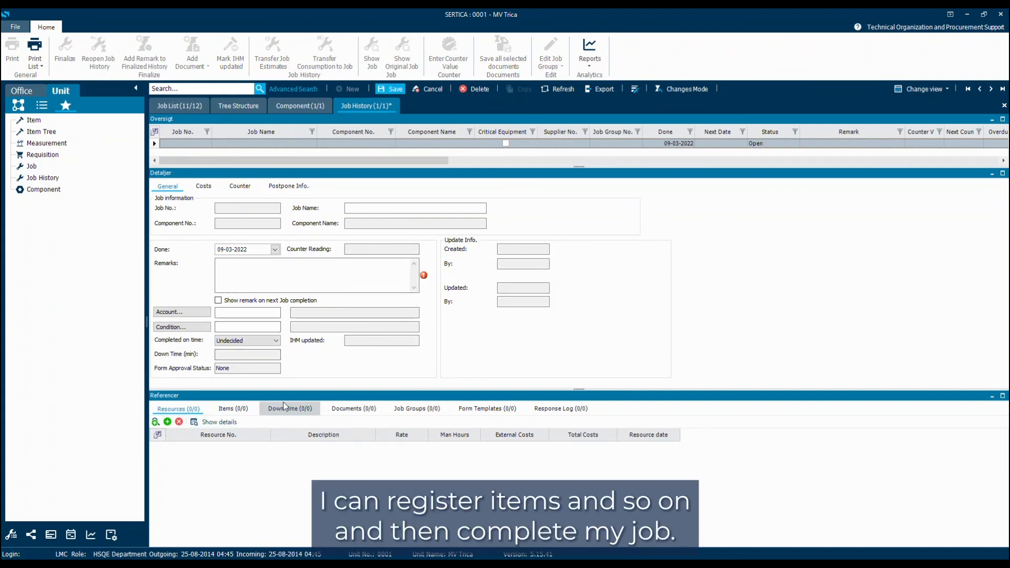
mouse_move(424, 330)
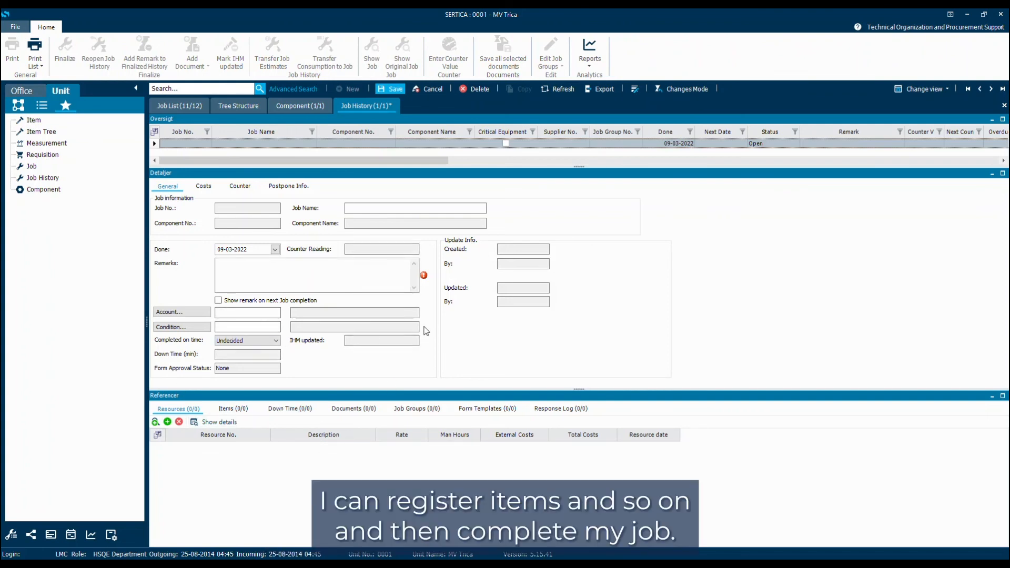